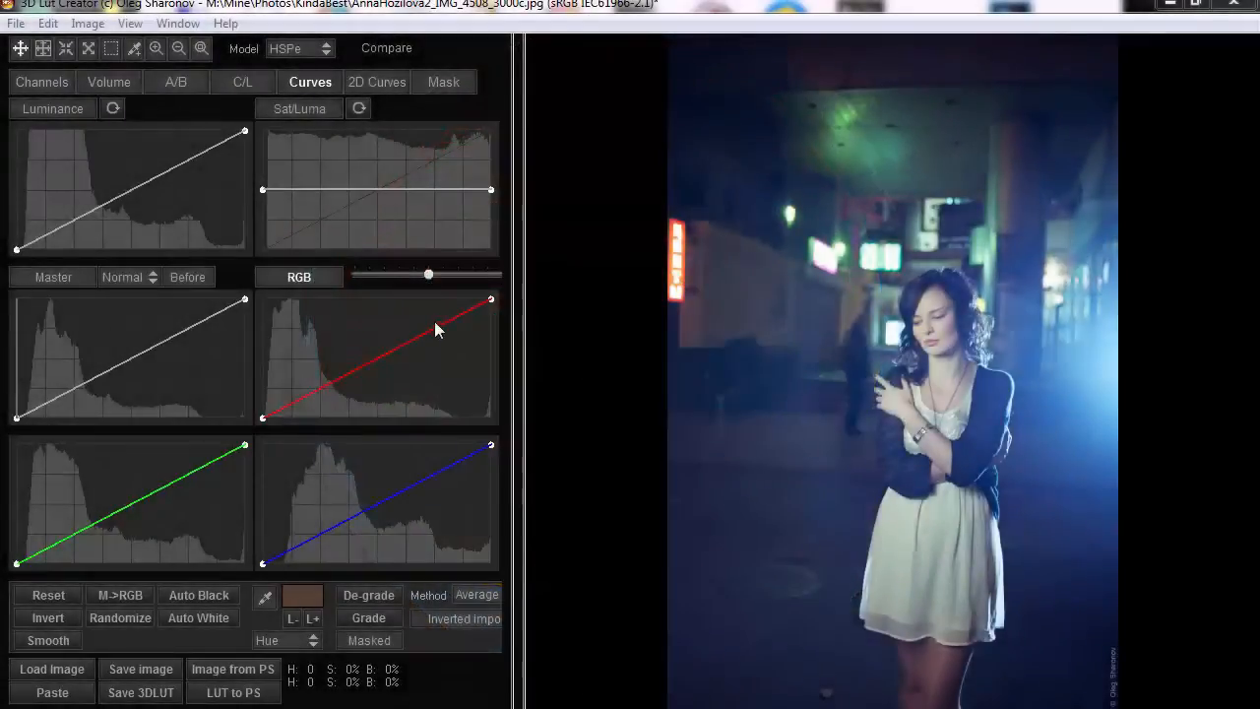
pyautogui.moveTo(943, 331)
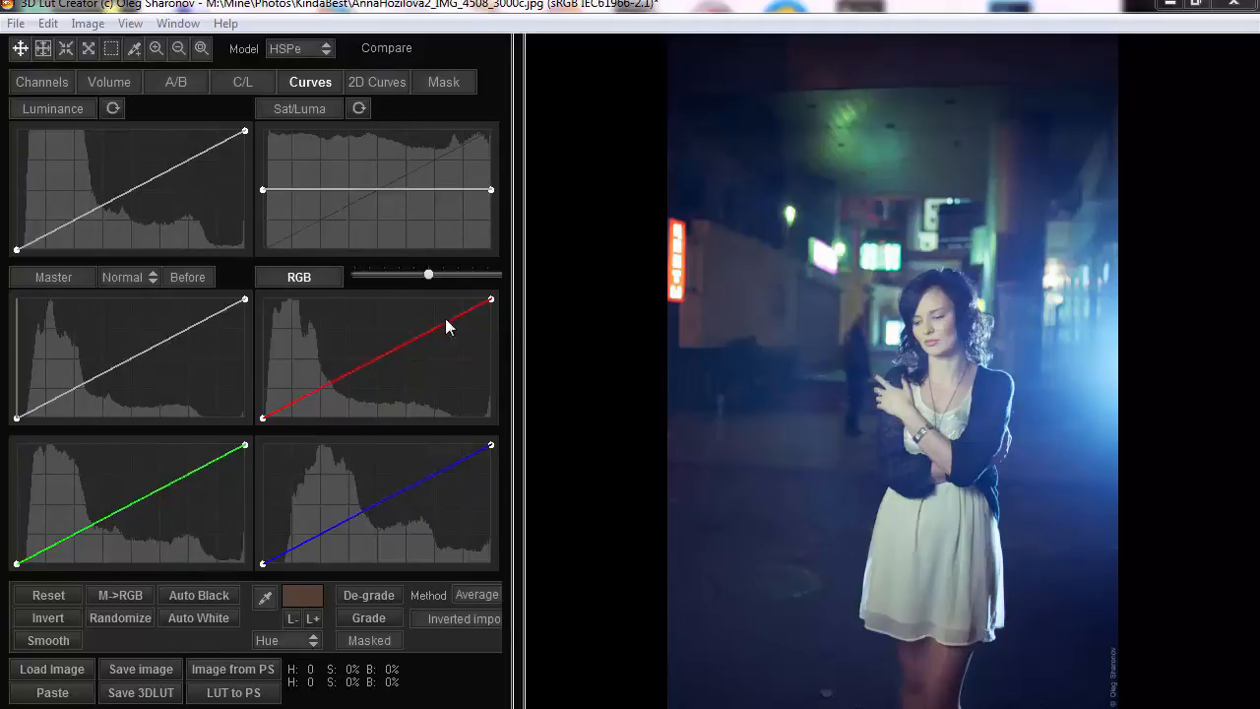
pyautogui.moveTo(792, 382)
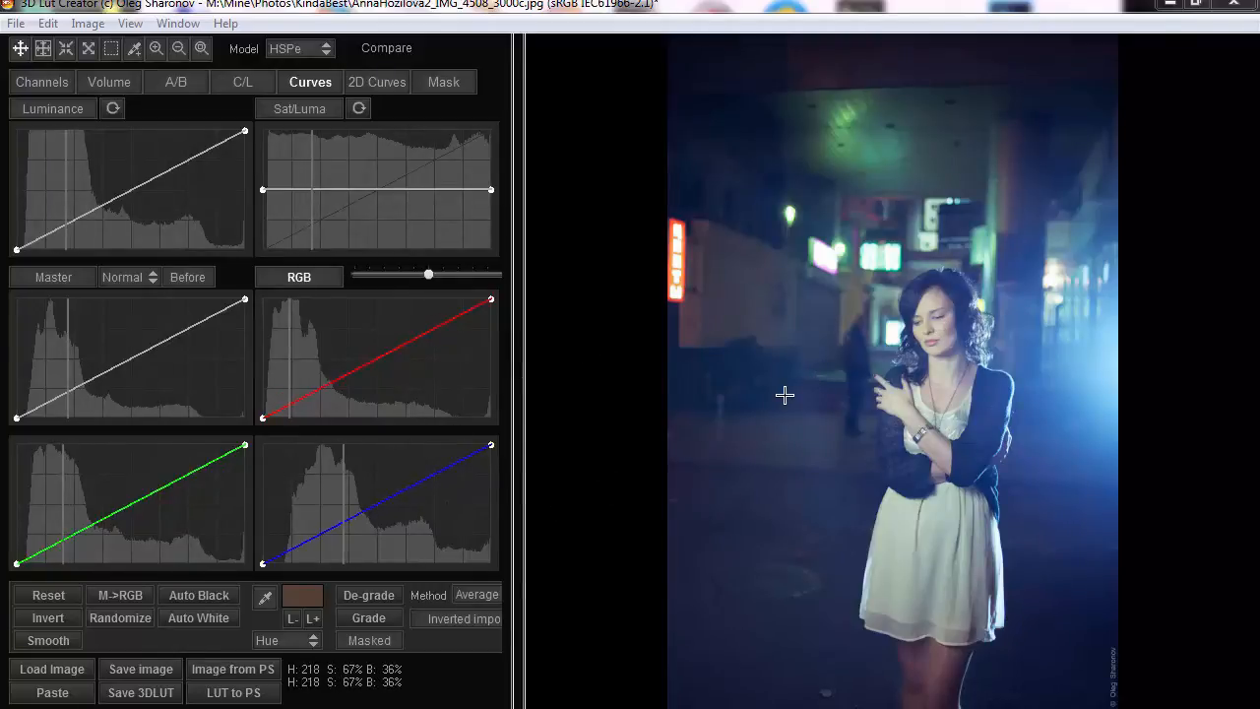
pyautogui.moveTo(847, 333)
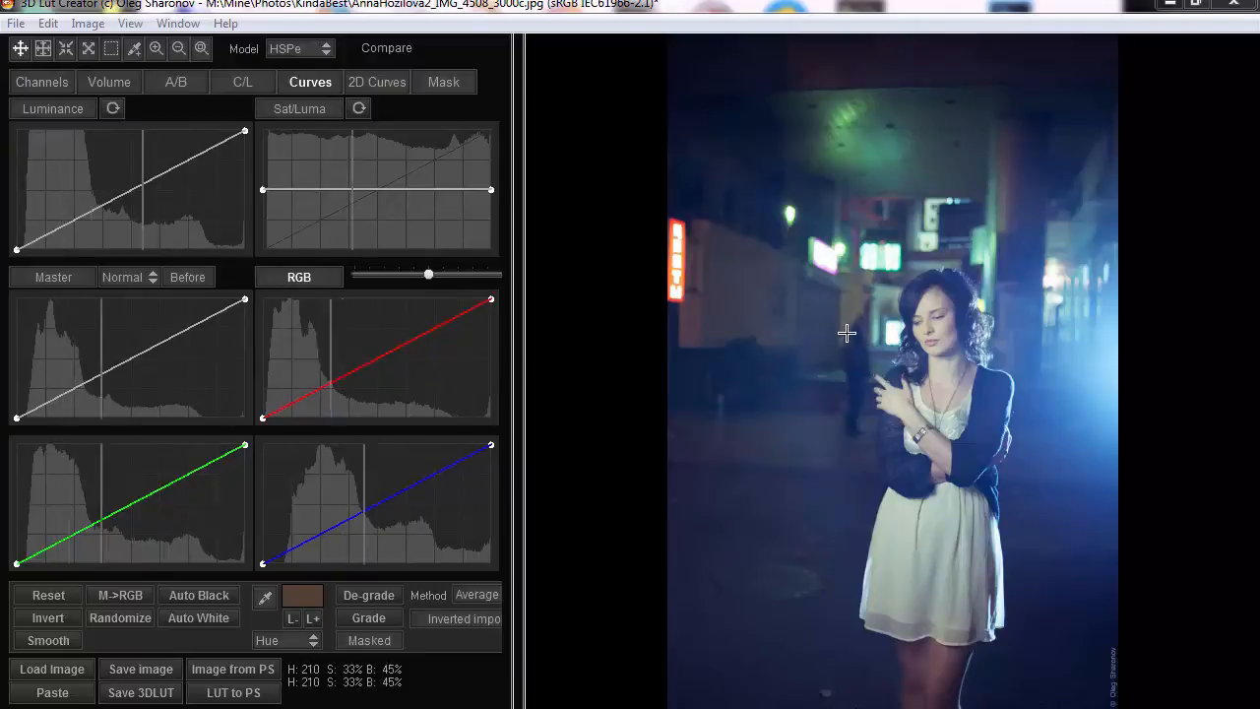
pyautogui.moveTo(808, 434)
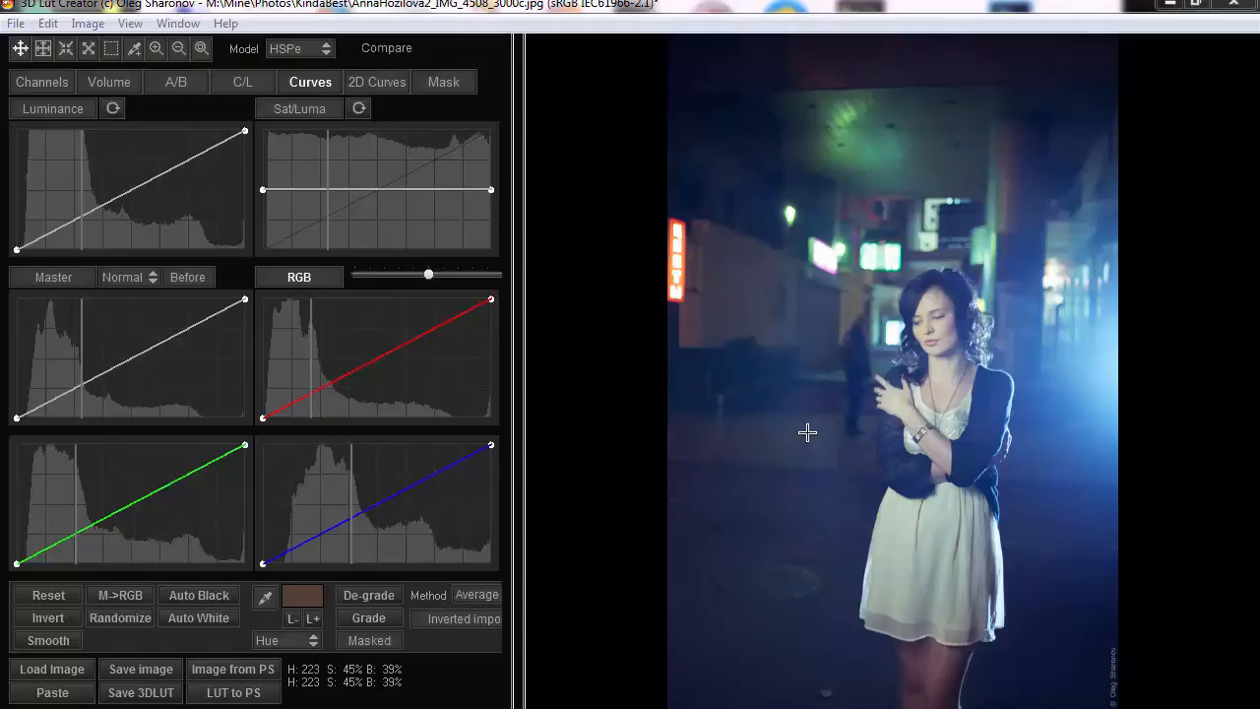
pyautogui.moveTo(1004, 485)
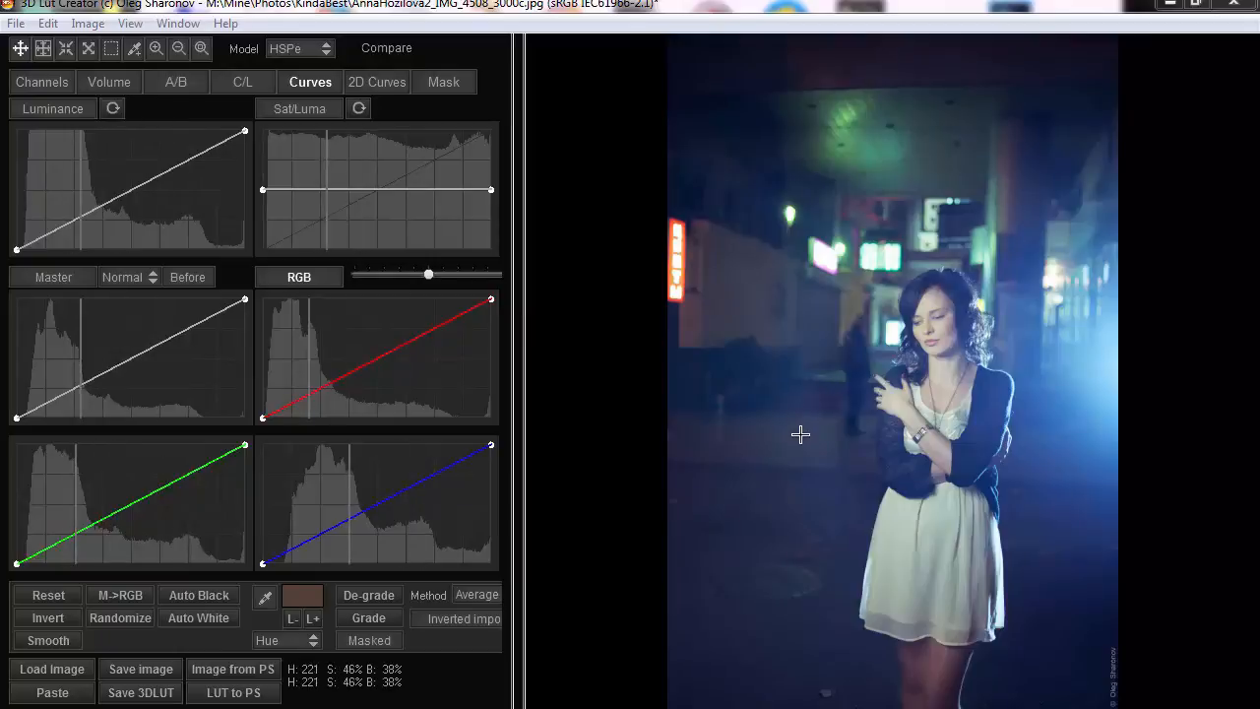
pyautogui.moveTo(827, 451)
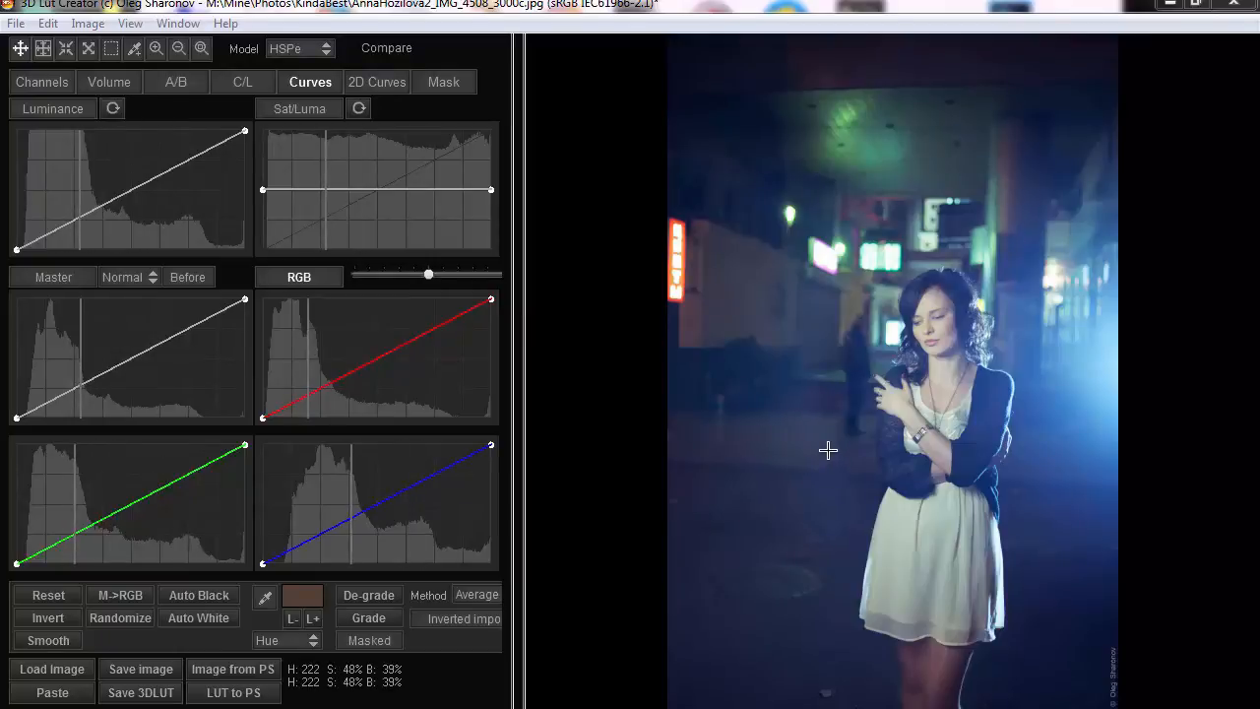
pyautogui.moveTo(839, 449)
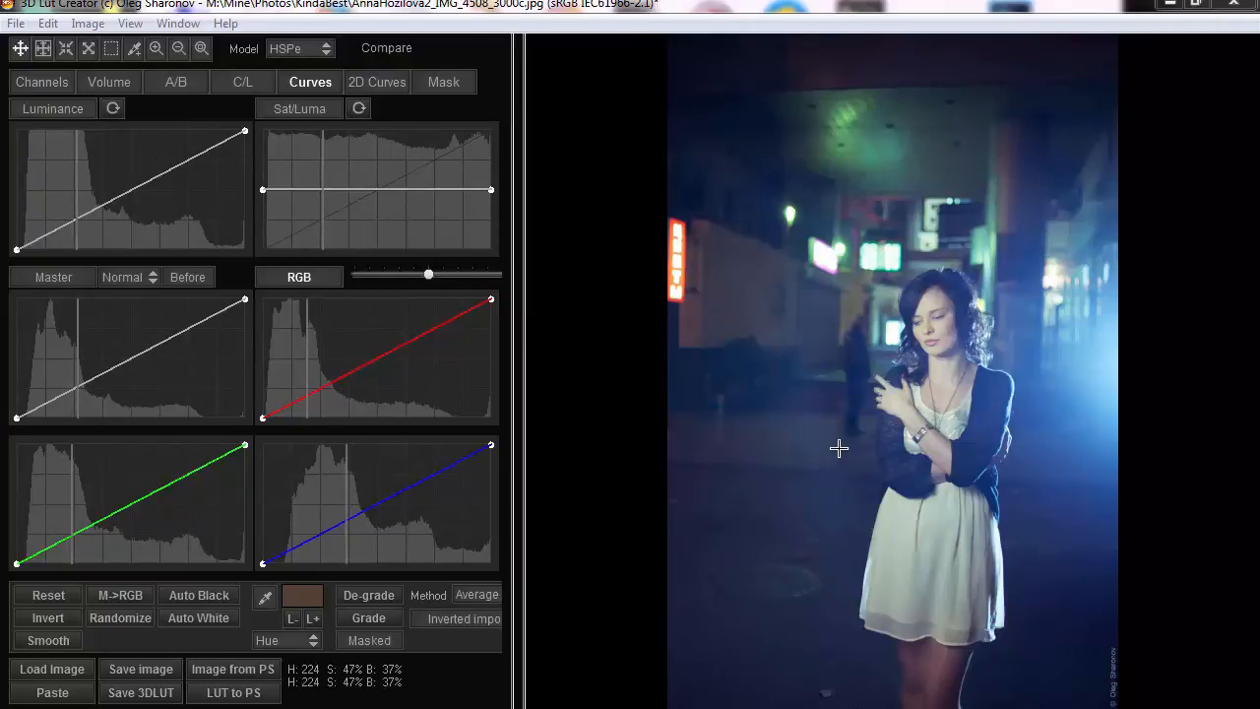
pyautogui.moveTo(857, 417)
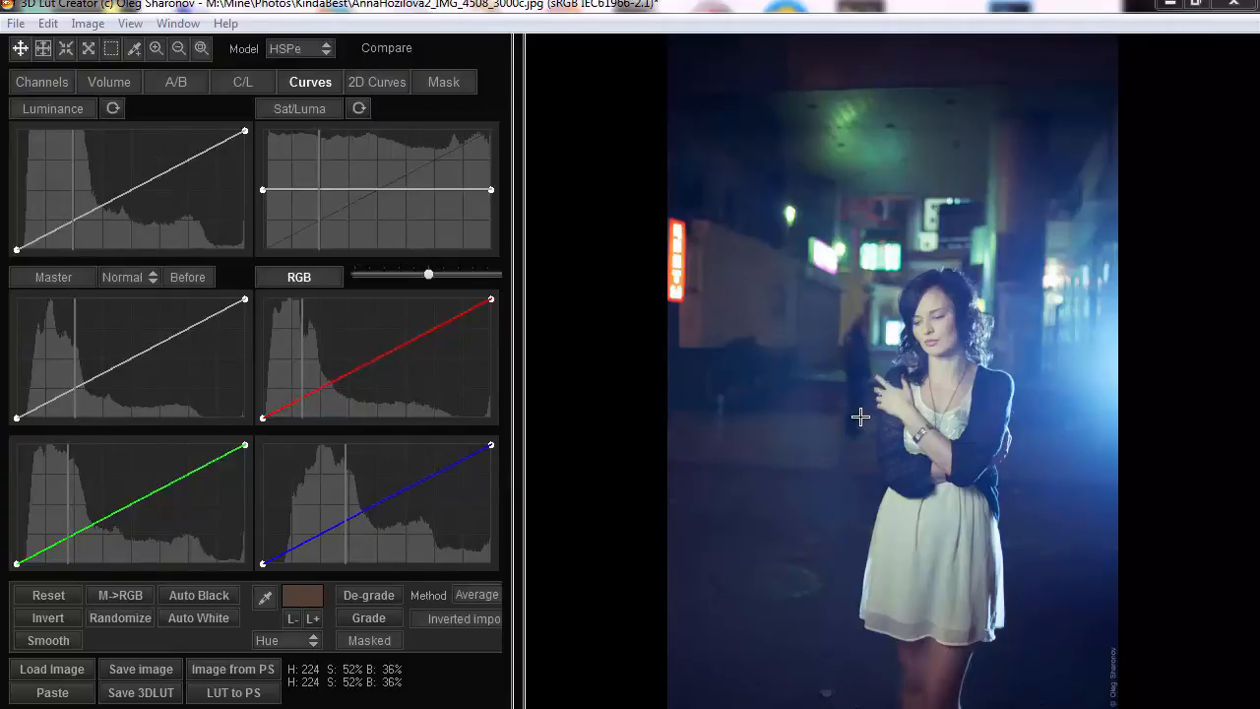
pyautogui.moveTo(437, 390)
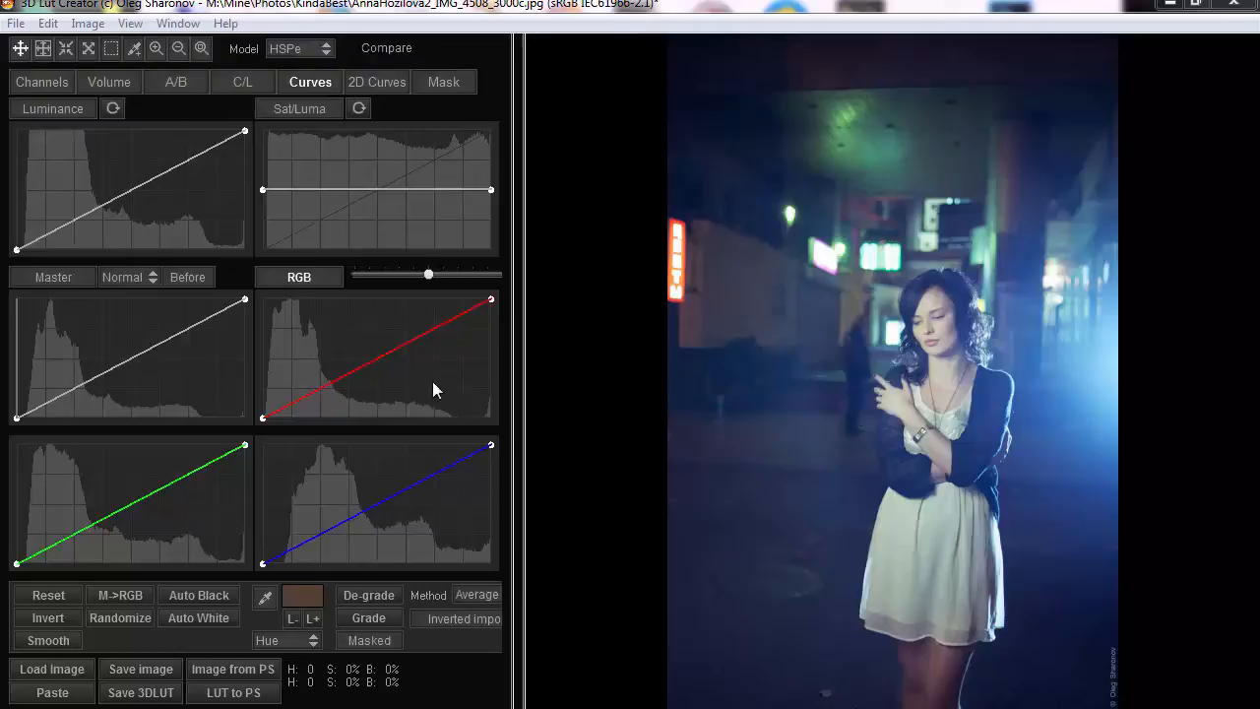
pyautogui.moveTo(457, 378)
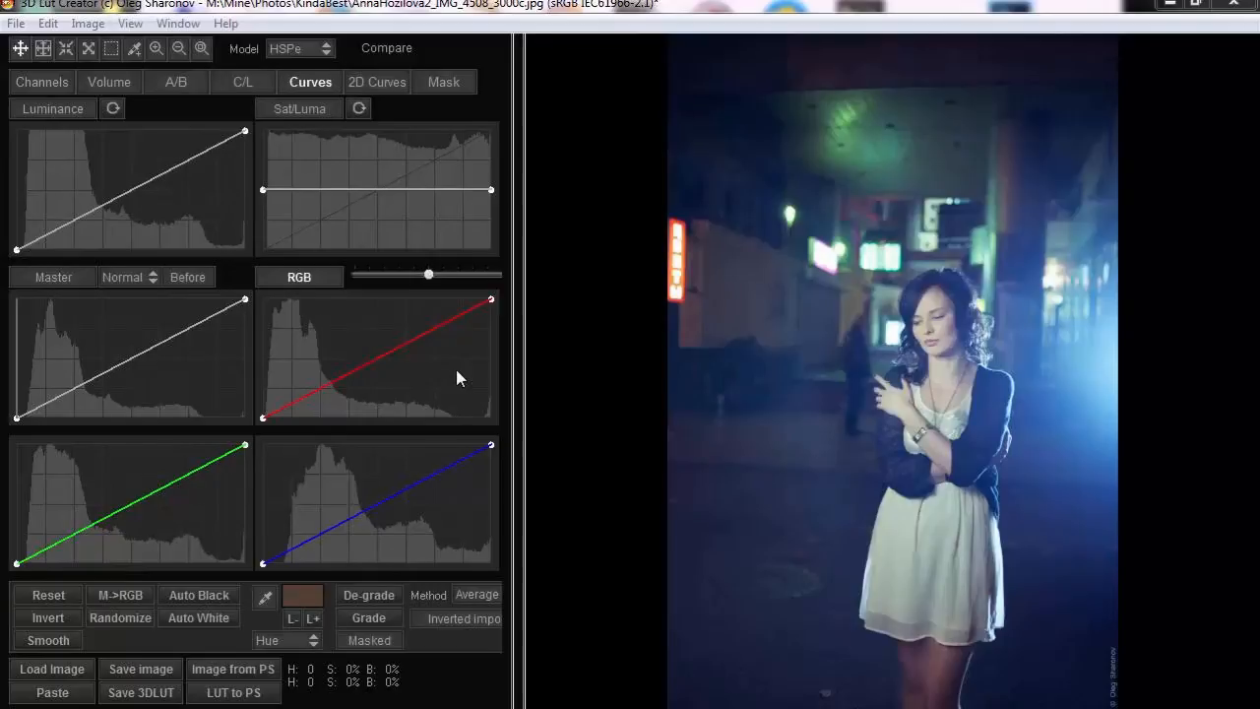
pyautogui.moveTo(909, 370)
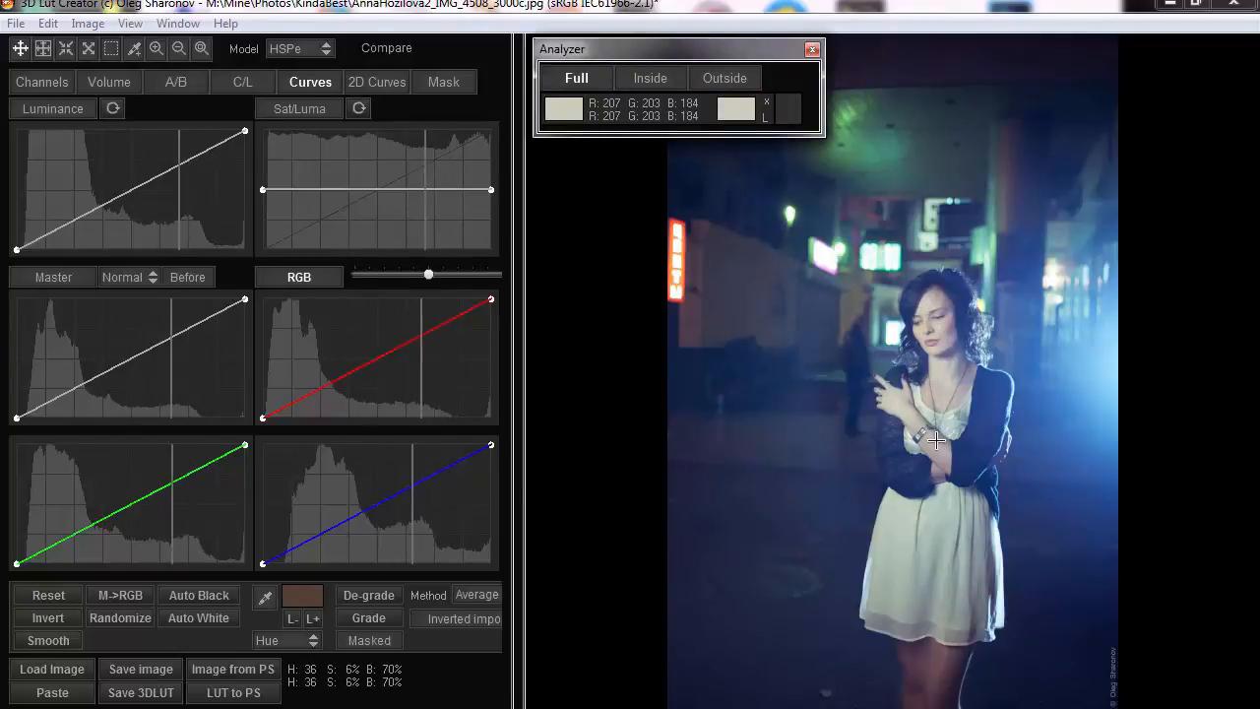
pyautogui.moveTo(937, 457)
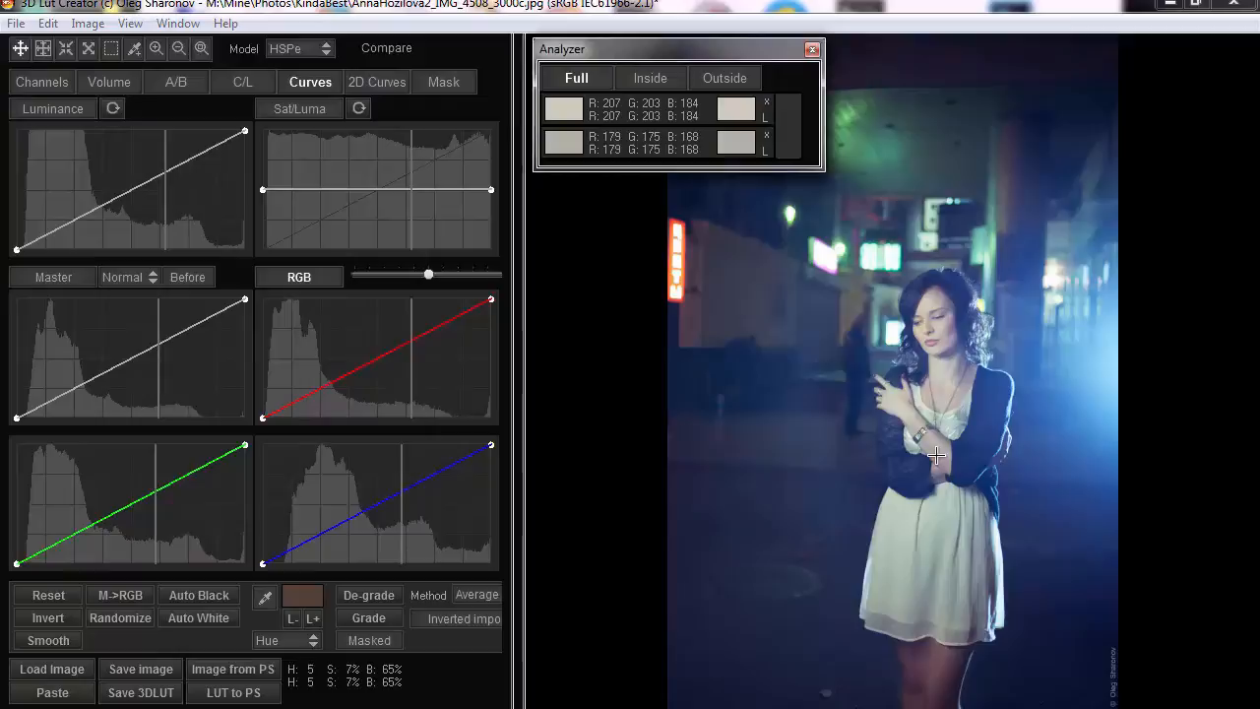
# Step: Sample a third skin-tone spot on the woman's face into the Analyzer list
pyautogui.click(937, 457)
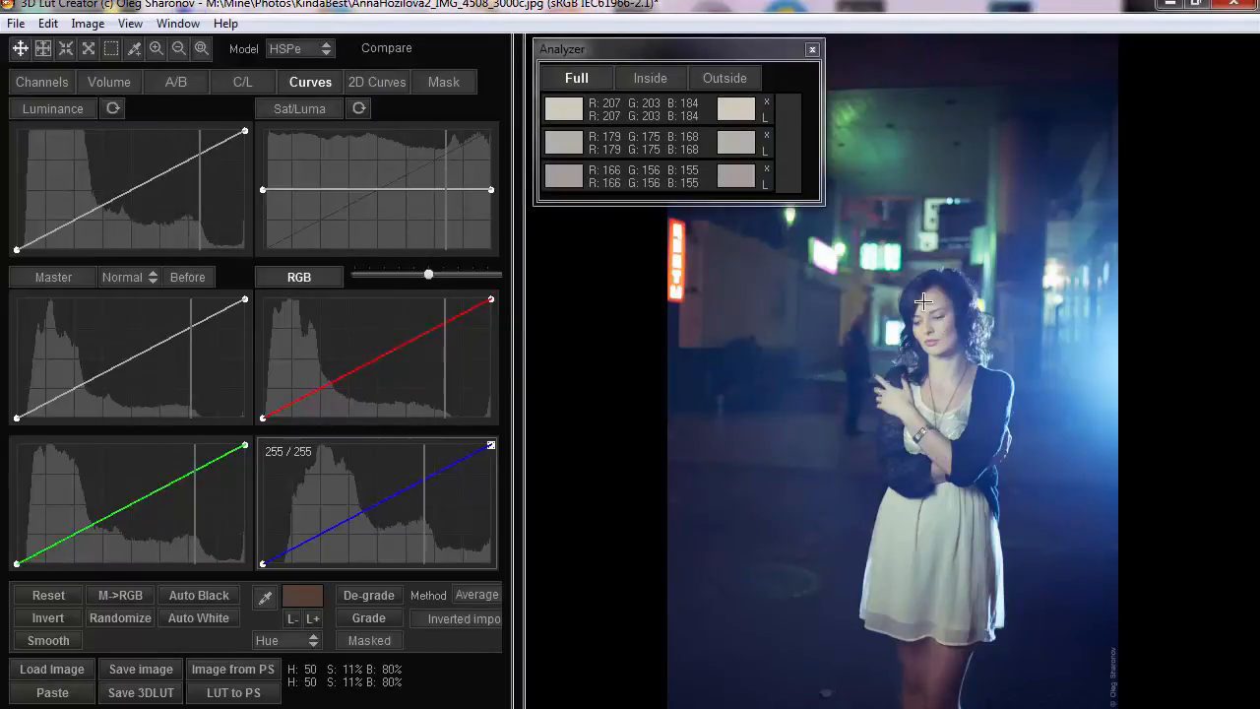
pyautogui.moveTo(945, 303)
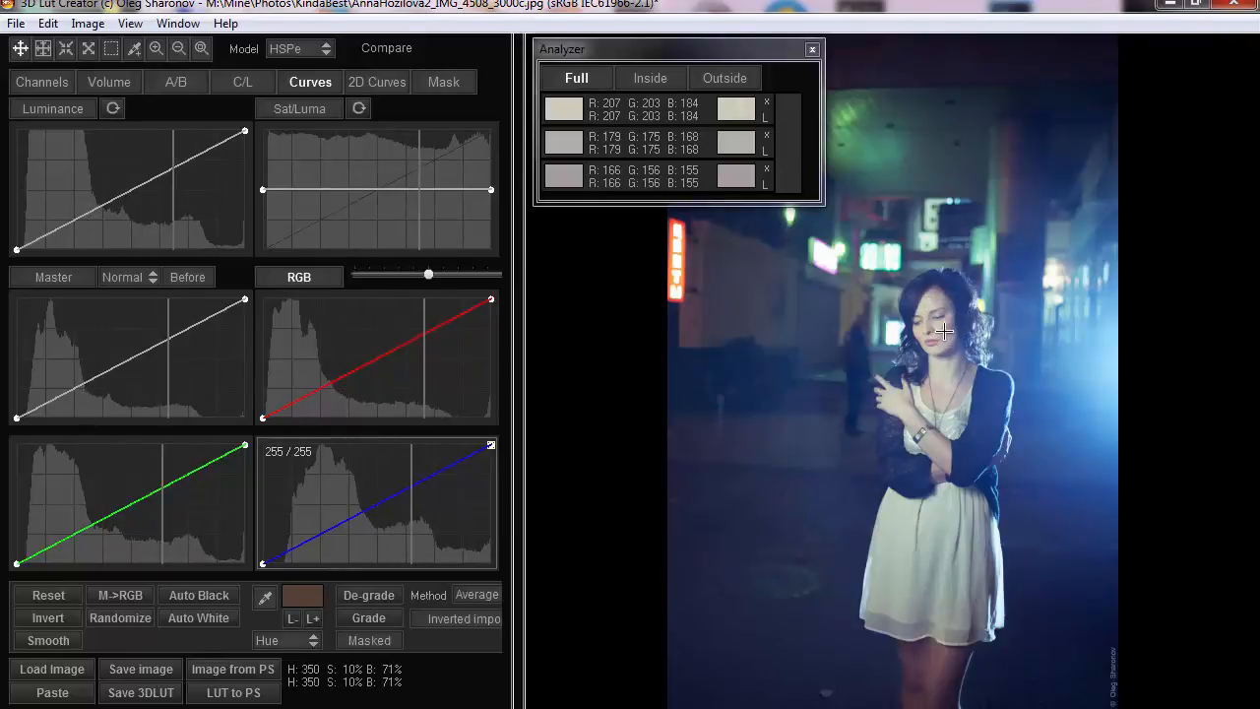
pyautogui.moveTo(953, 325)
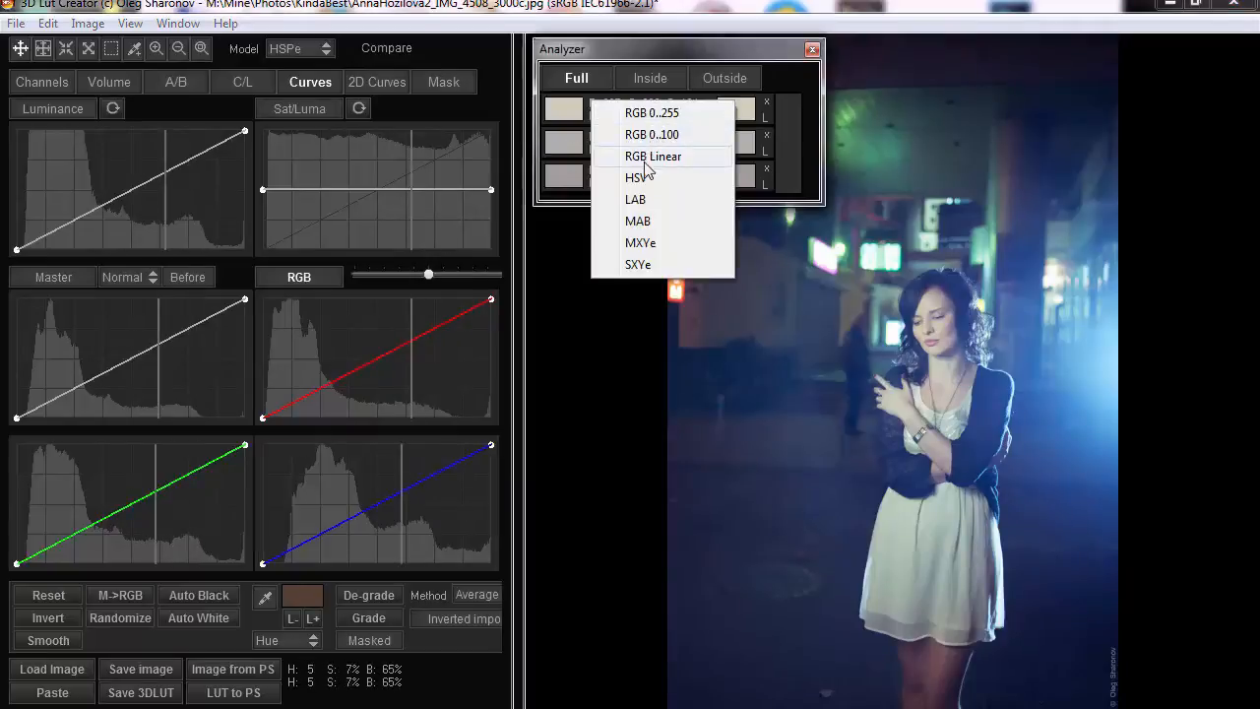
pyautogui.moveTo(638, 178)
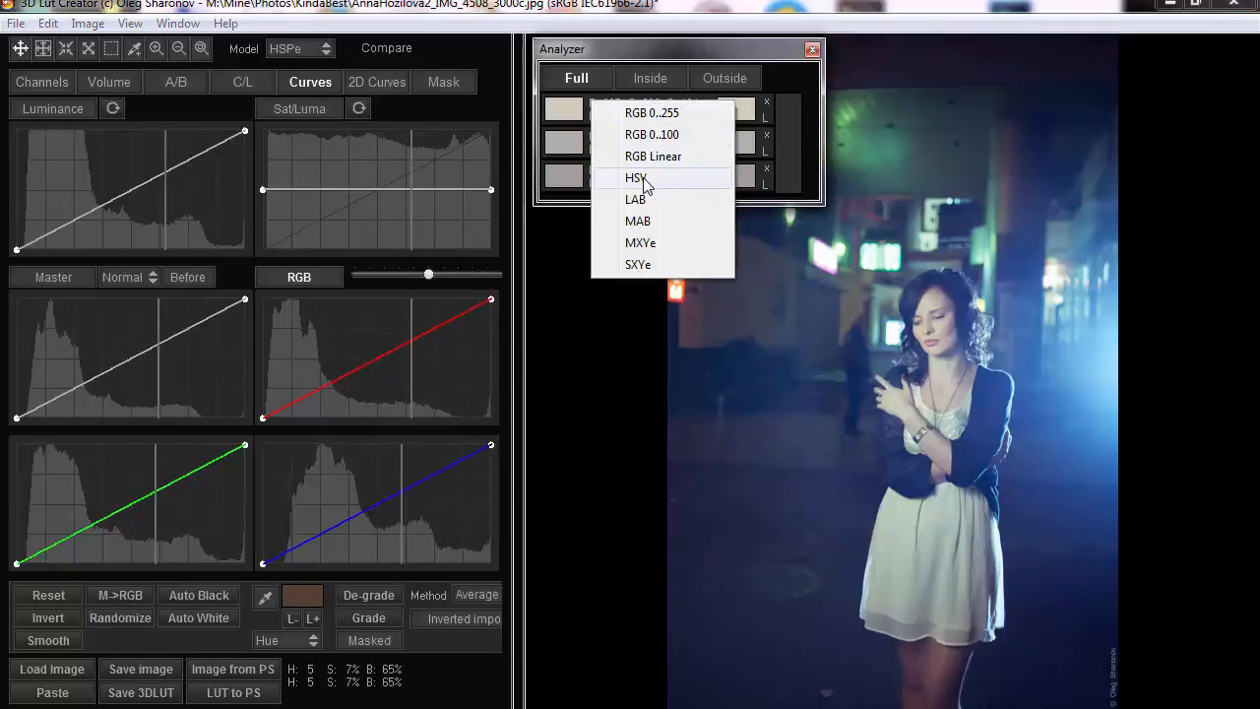
# Step: Switch the Analyzer colour model to HSV so samples read hue, saturation, brightness
pyautogui.click(634, 177)
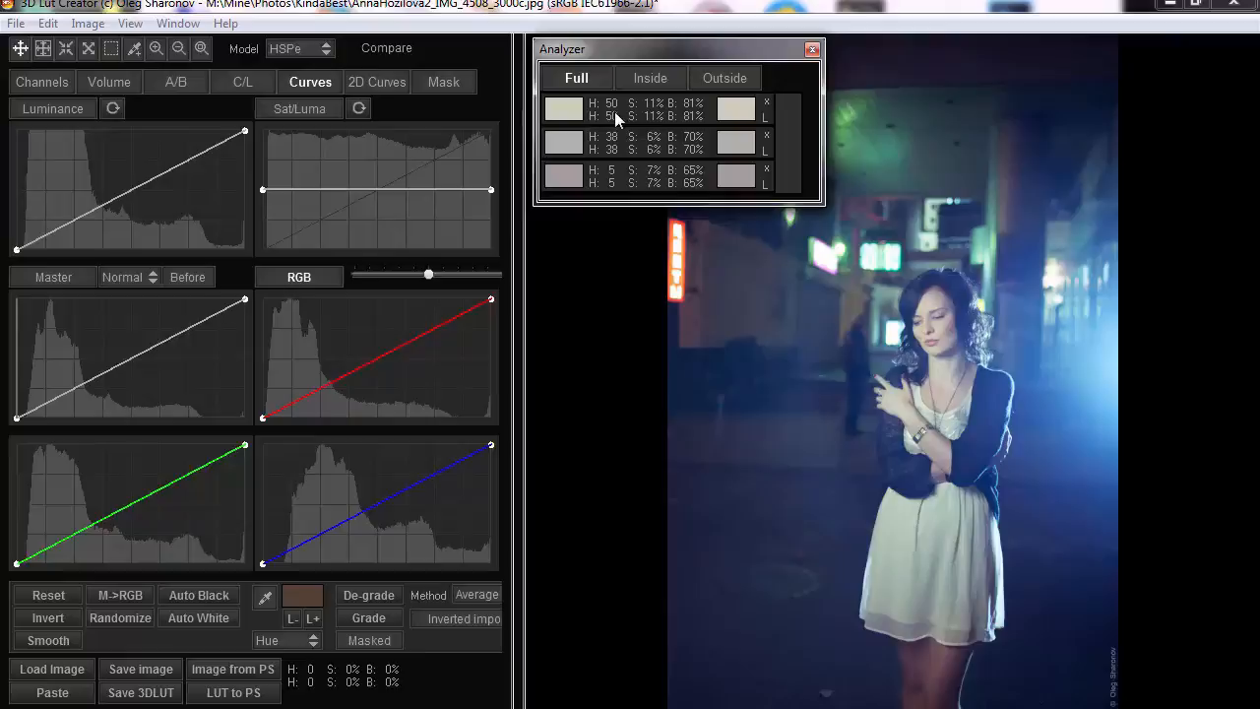
pyautogui.moveTo(619, 118)
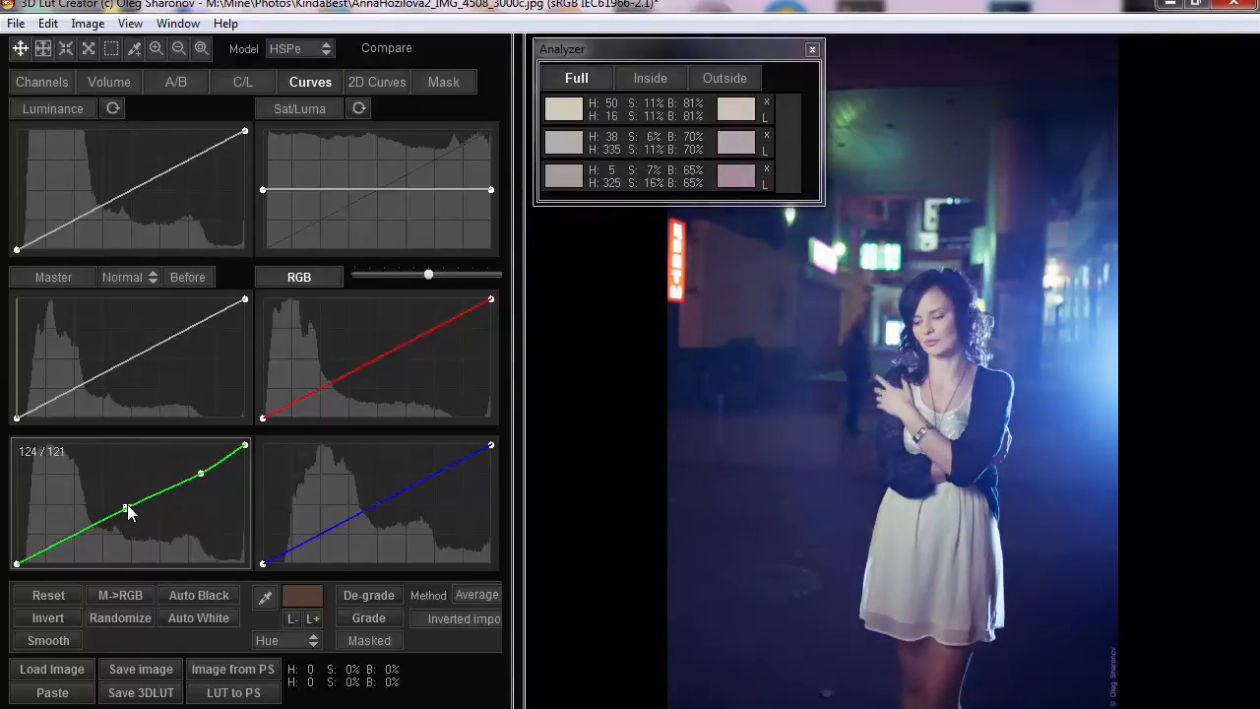
# Step: Bend the green curve upward as a trial shift of the sampled skin hues
pyautogui.moveTo(126, 496); pyautogui.dragTo(244, 446)
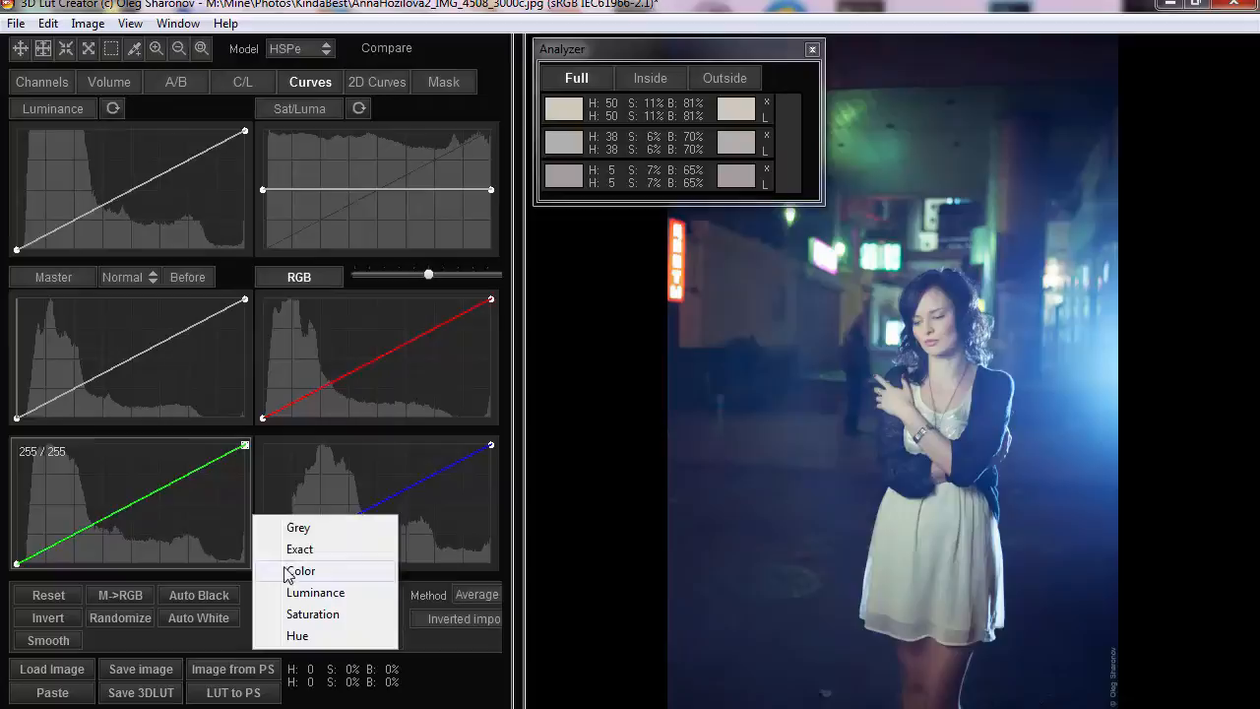
pyautogui.moveTo(315, 591)
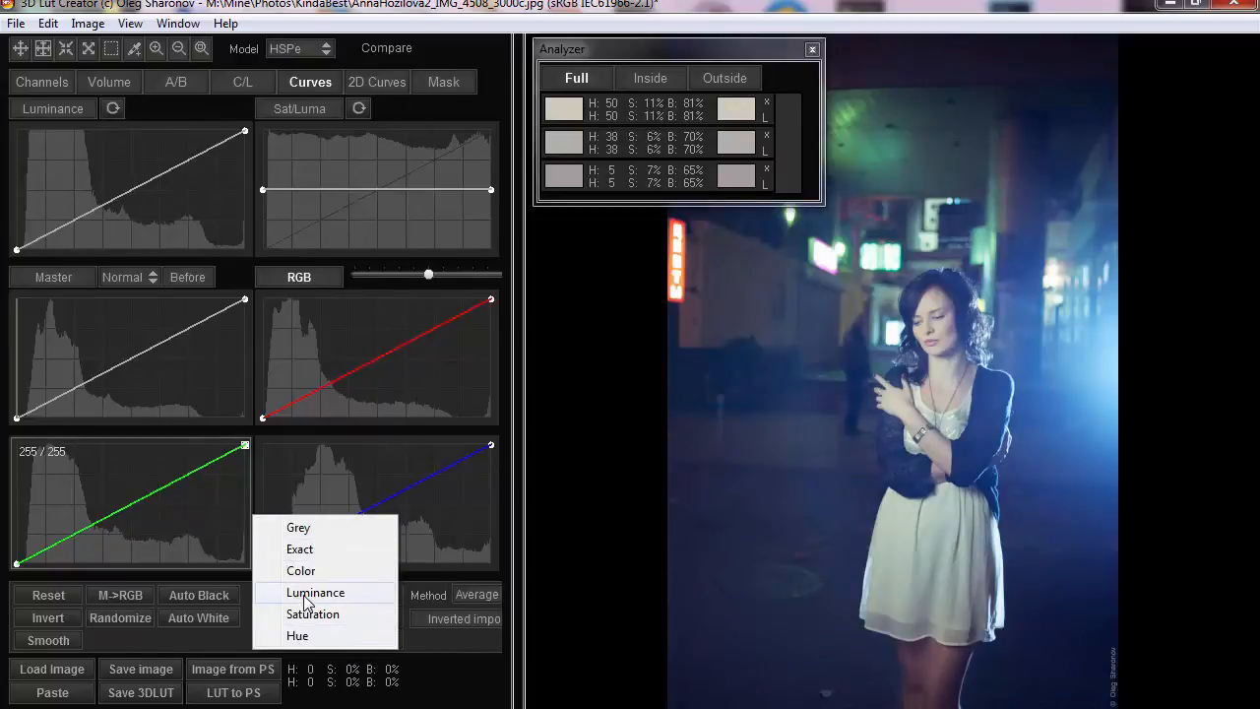
pyautogui.moveTo(331, 603)
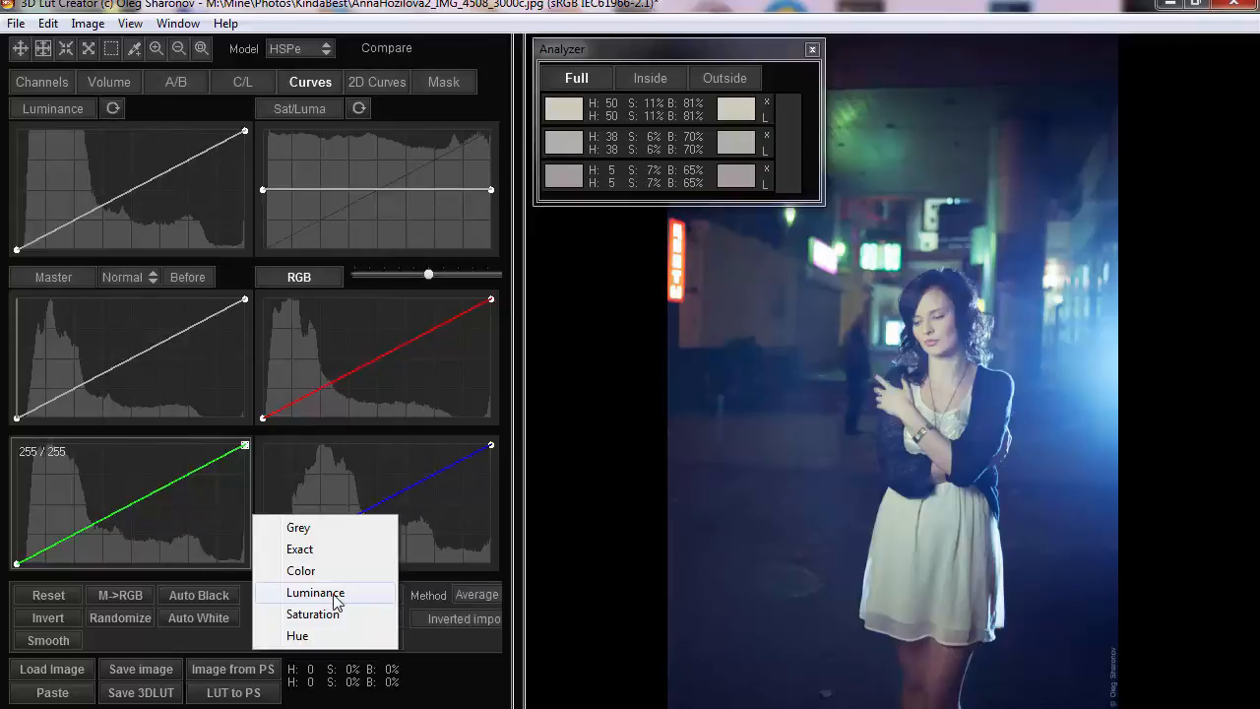
pyautogui.moveTo(331, 603)
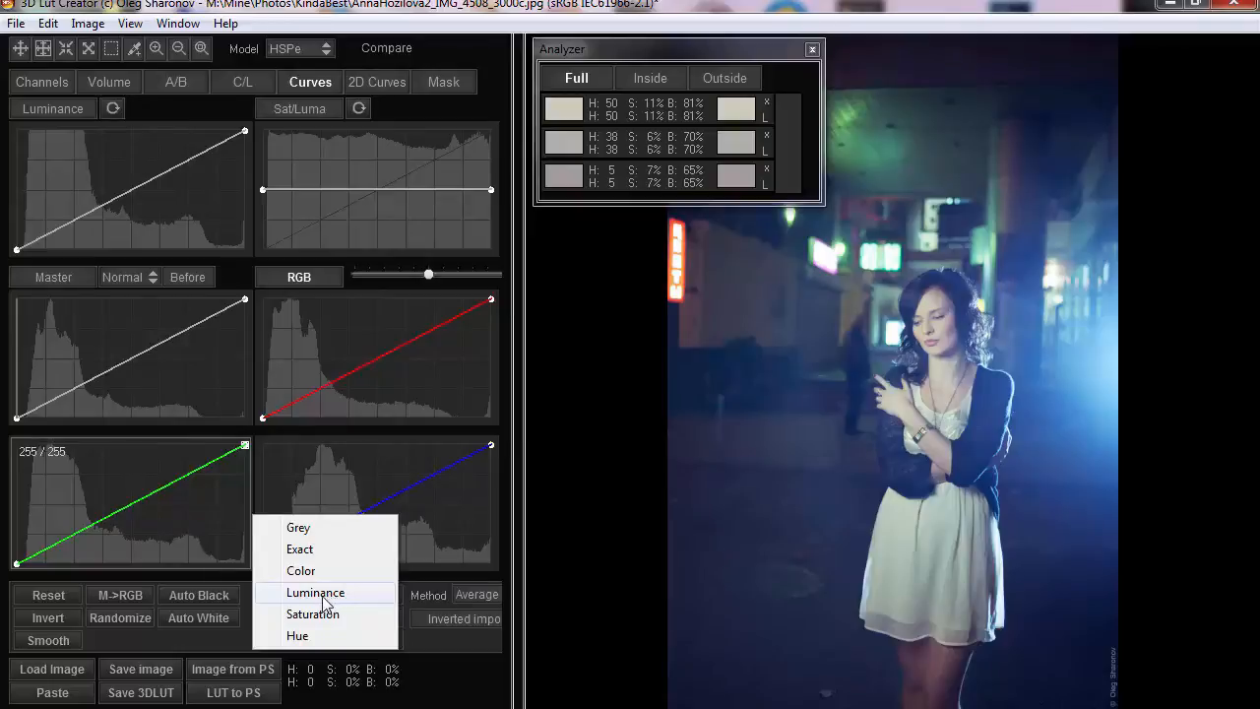
pyautogui.moveTo(311, 615)
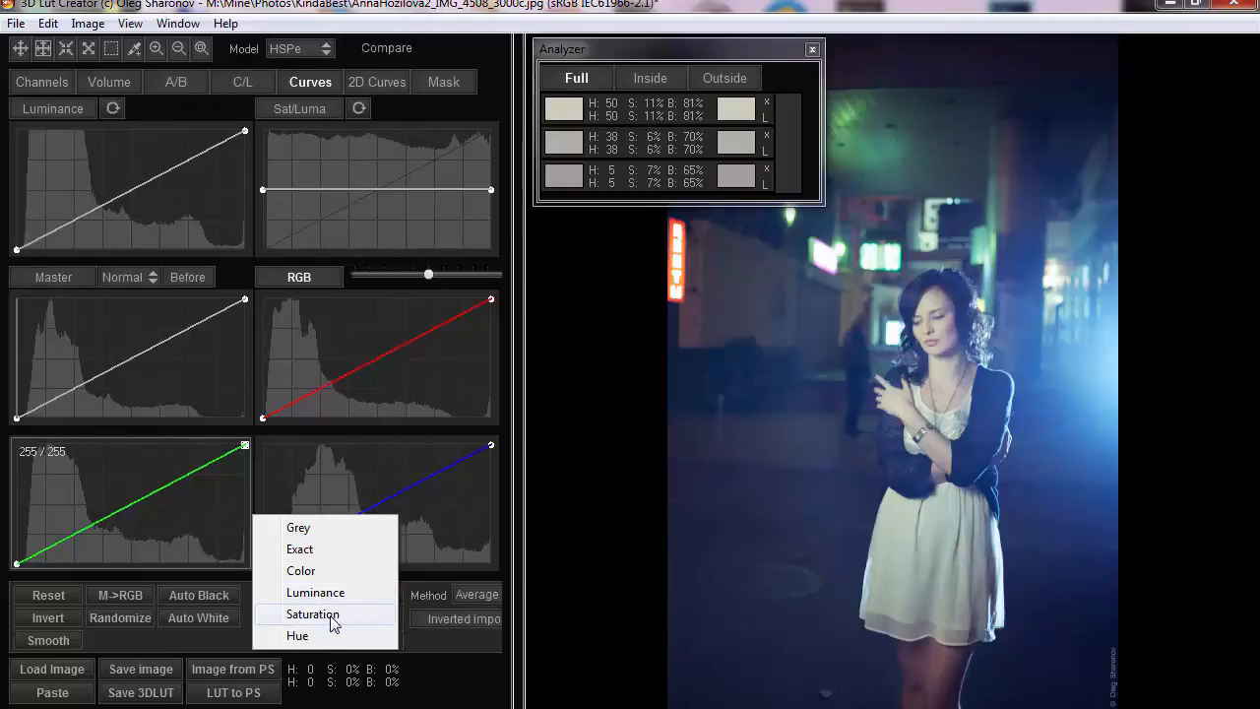
pyautogui.moveTo(308, 640)
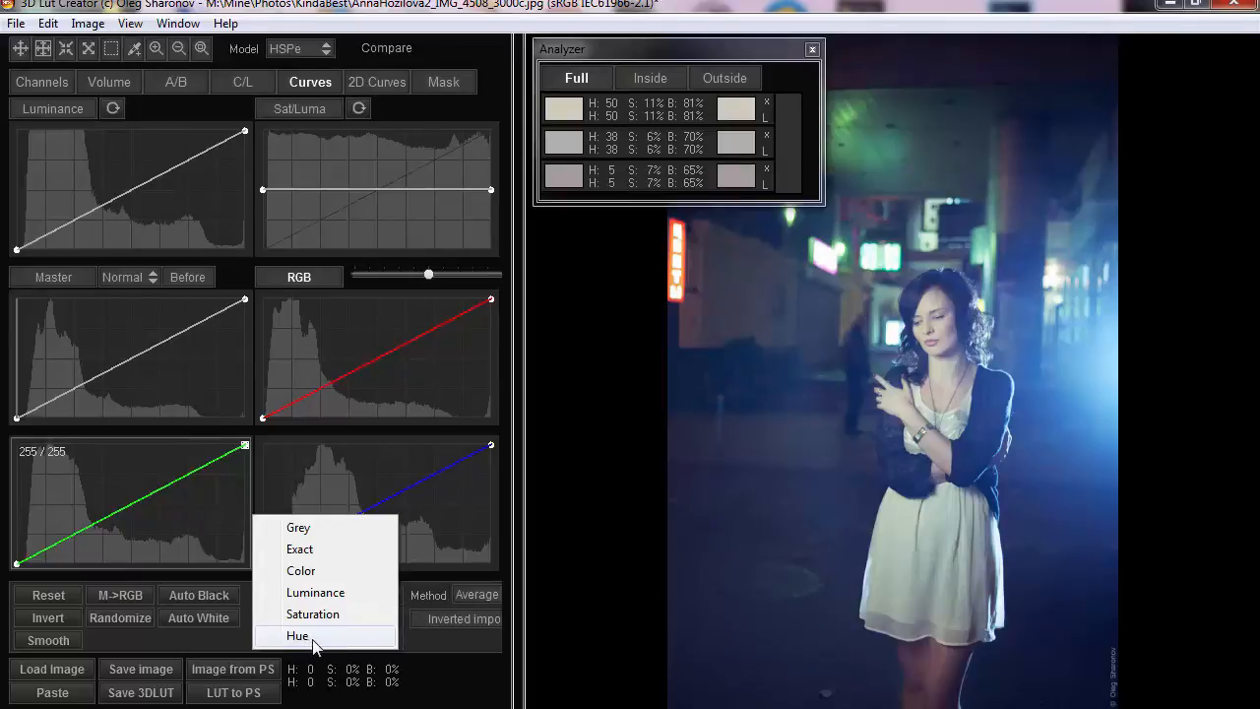
pyautogui.moveTo(335, 615)
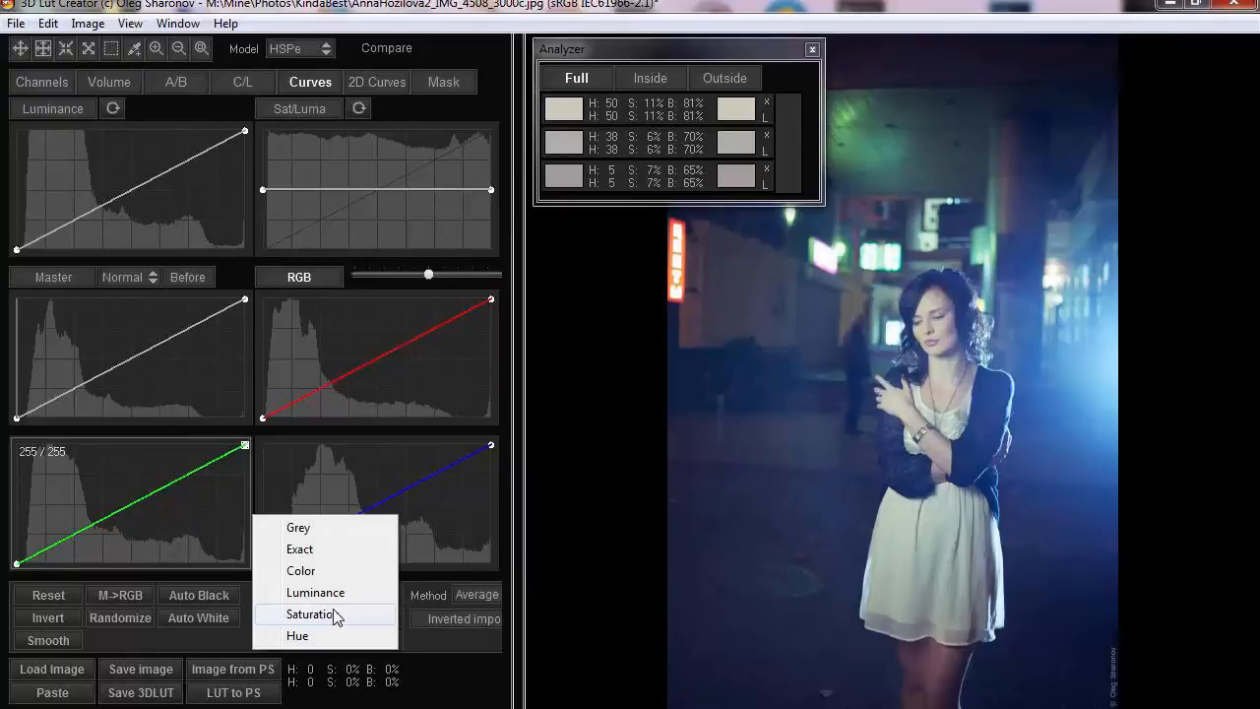
# Step: Use Saturation mode and drag a curve point to boost the sampled skin tones' saturation
pyautogui.click(311, 614)
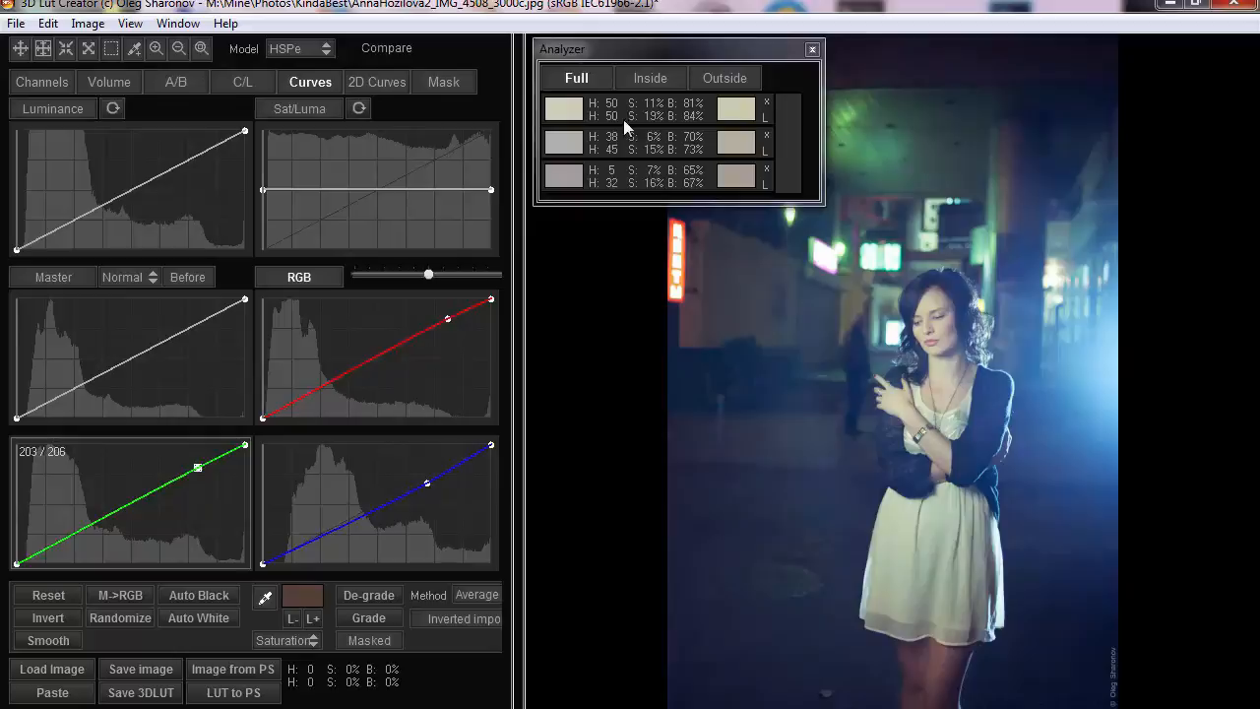
pyautogui.moveTo(653, 122)
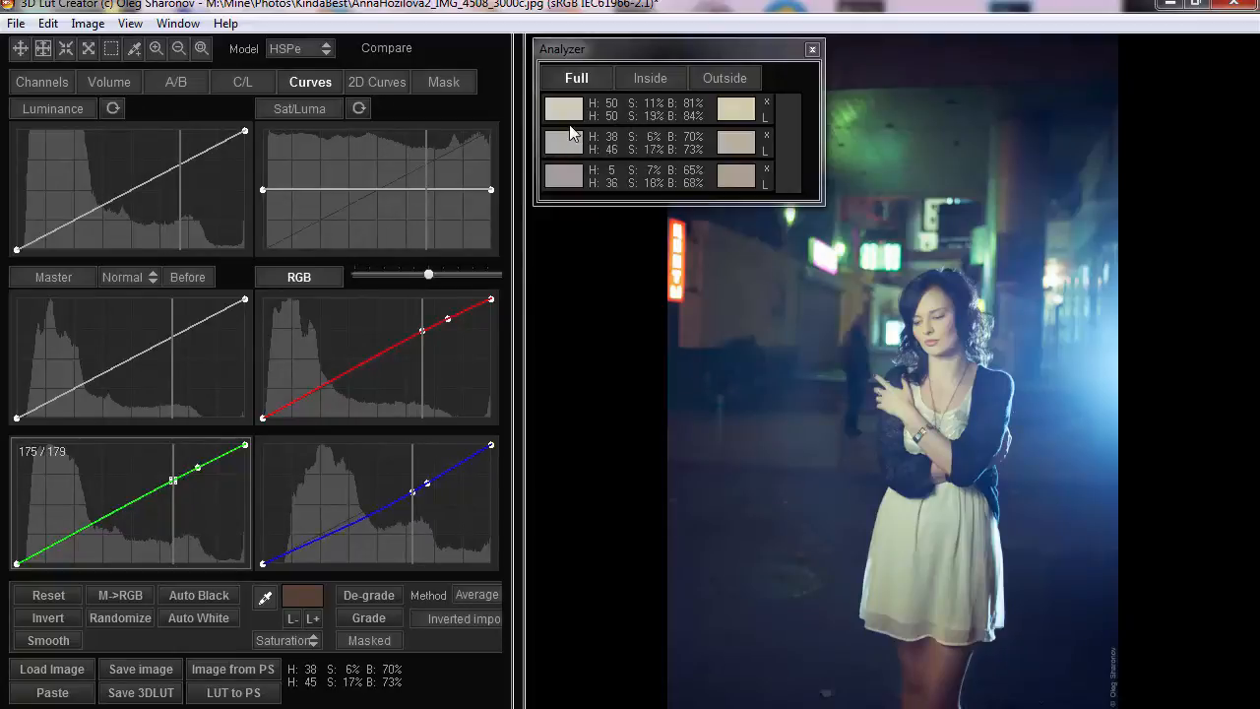
pyautogui.moveTo(174, 481); pyautogui.dragTo(155, 489)
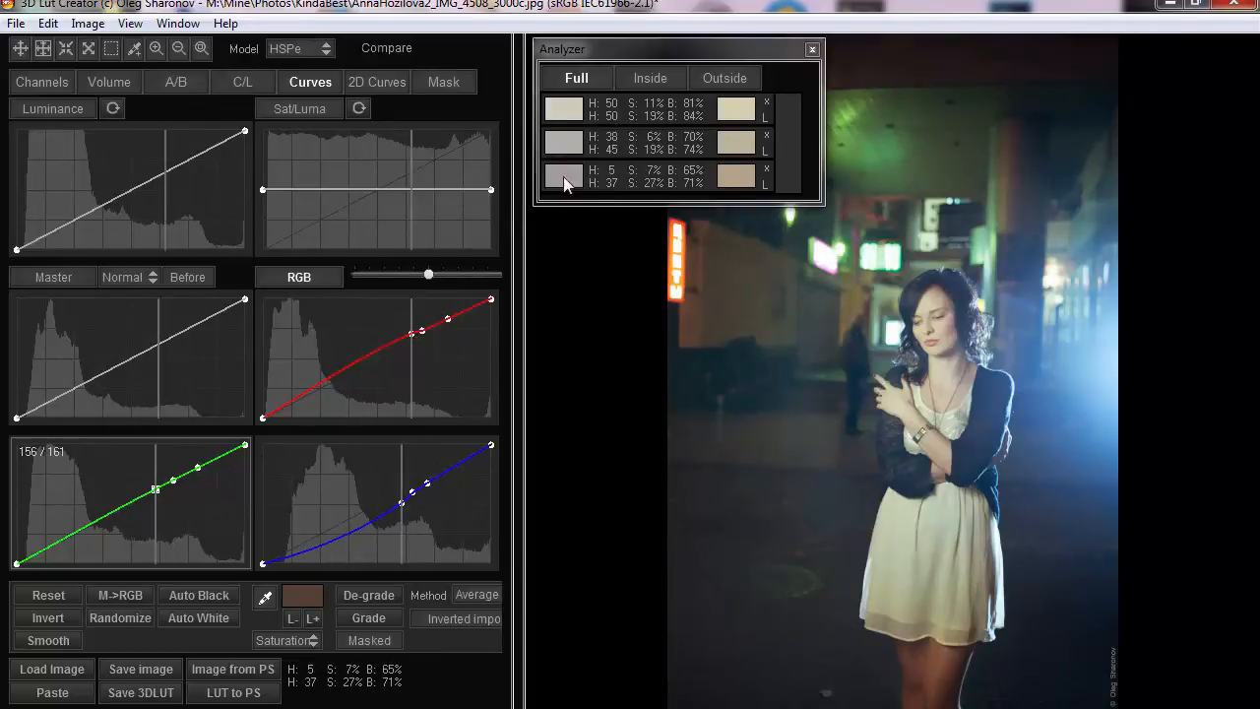
pyautogui.moveTo(650, 126)
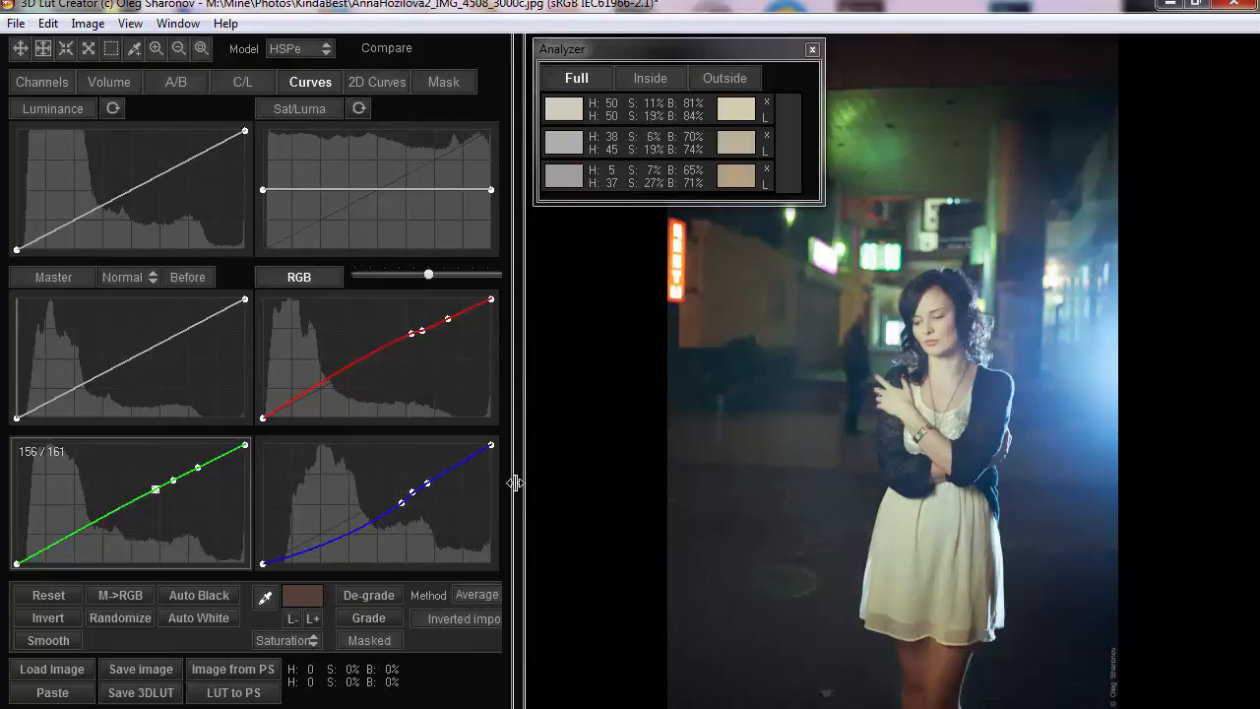
pyautogui.moveTo(942, 350)
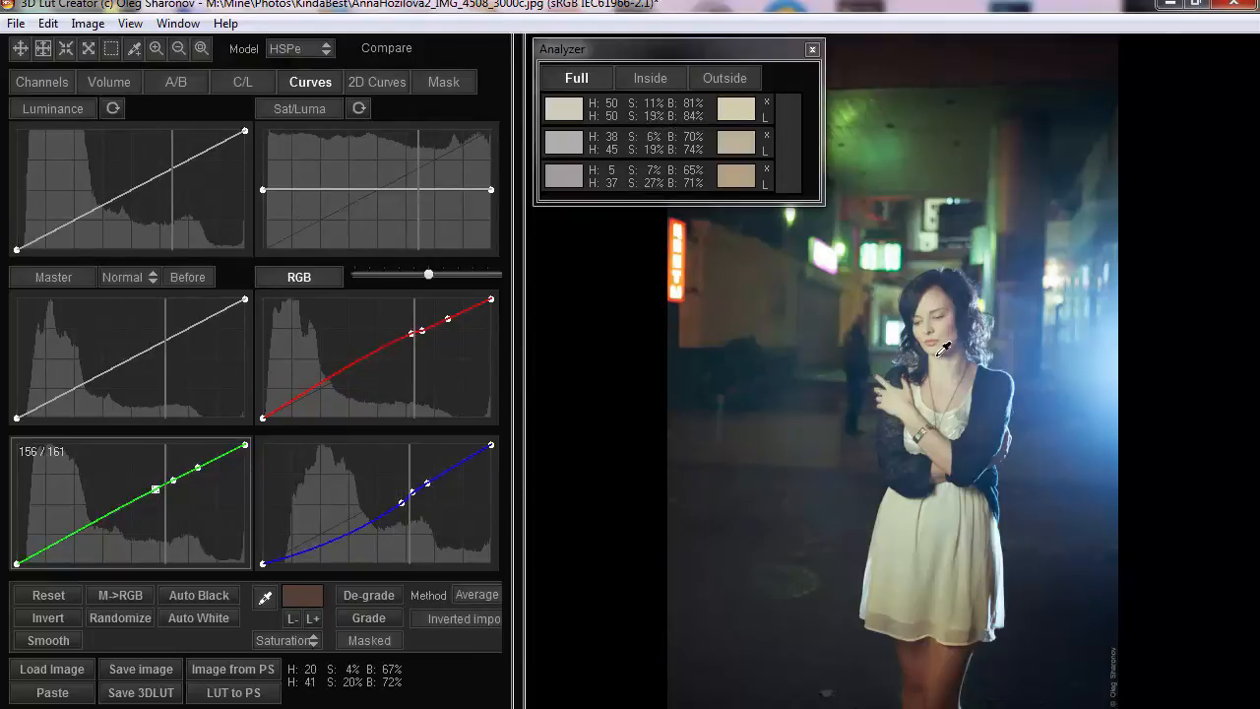
pyautogui.moveTo(924, 315)
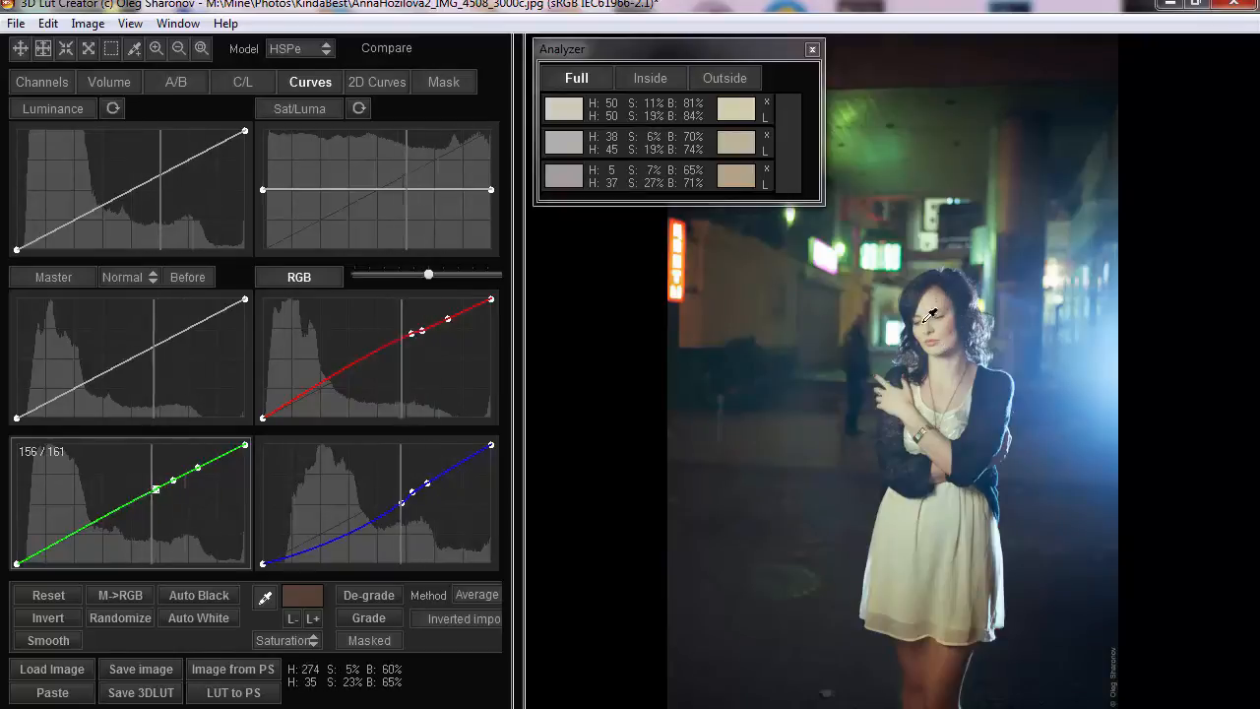
pyautogui.moveTo(929, 345)
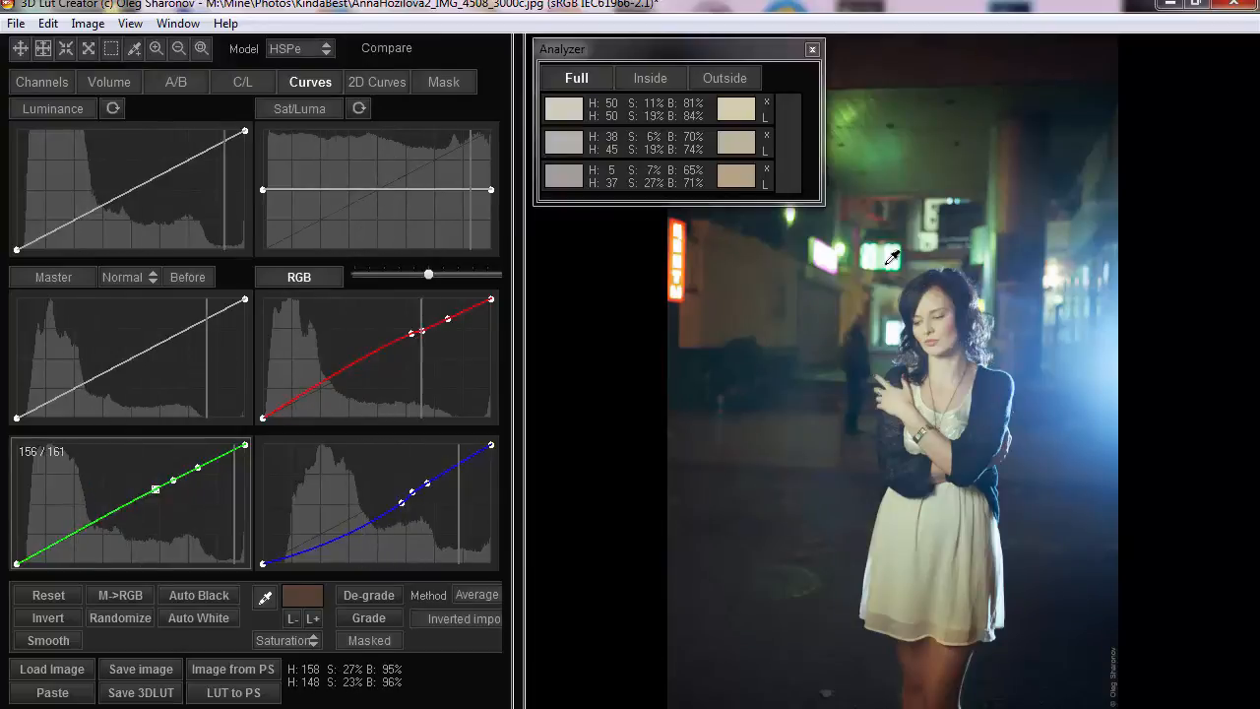
pyautogui.moveTo(922, 345)
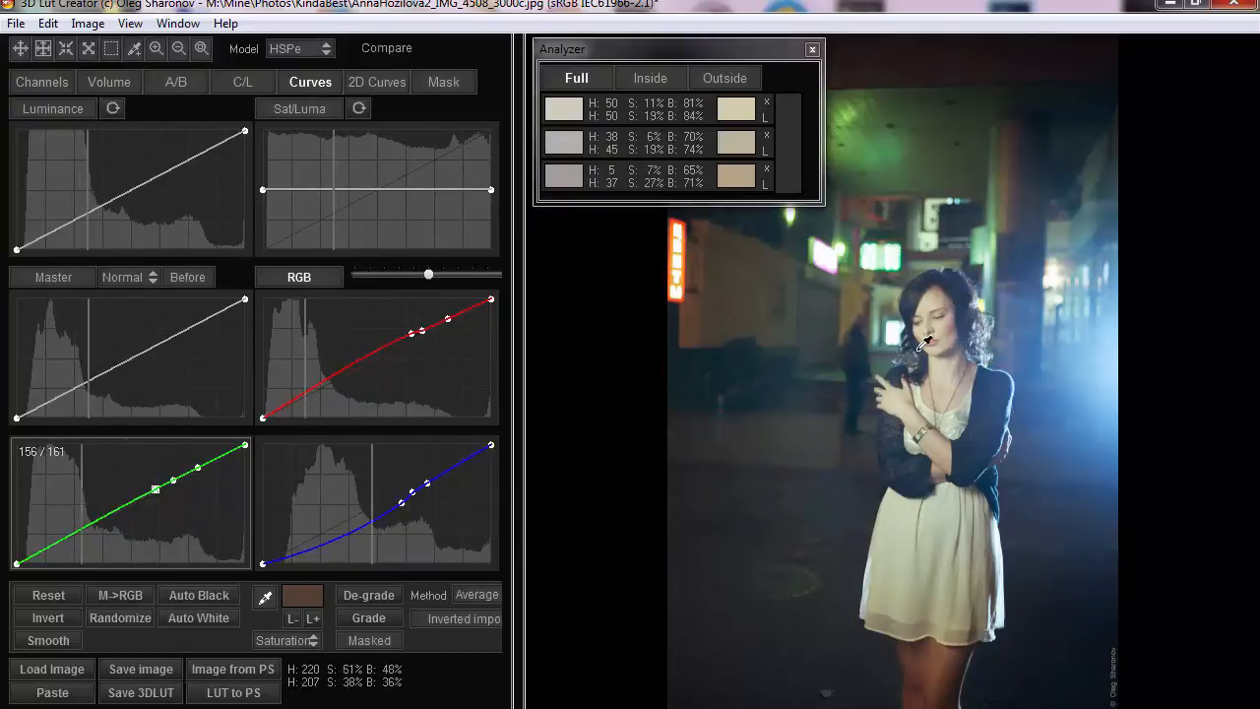
pyautogui.moveTo(831, 382)
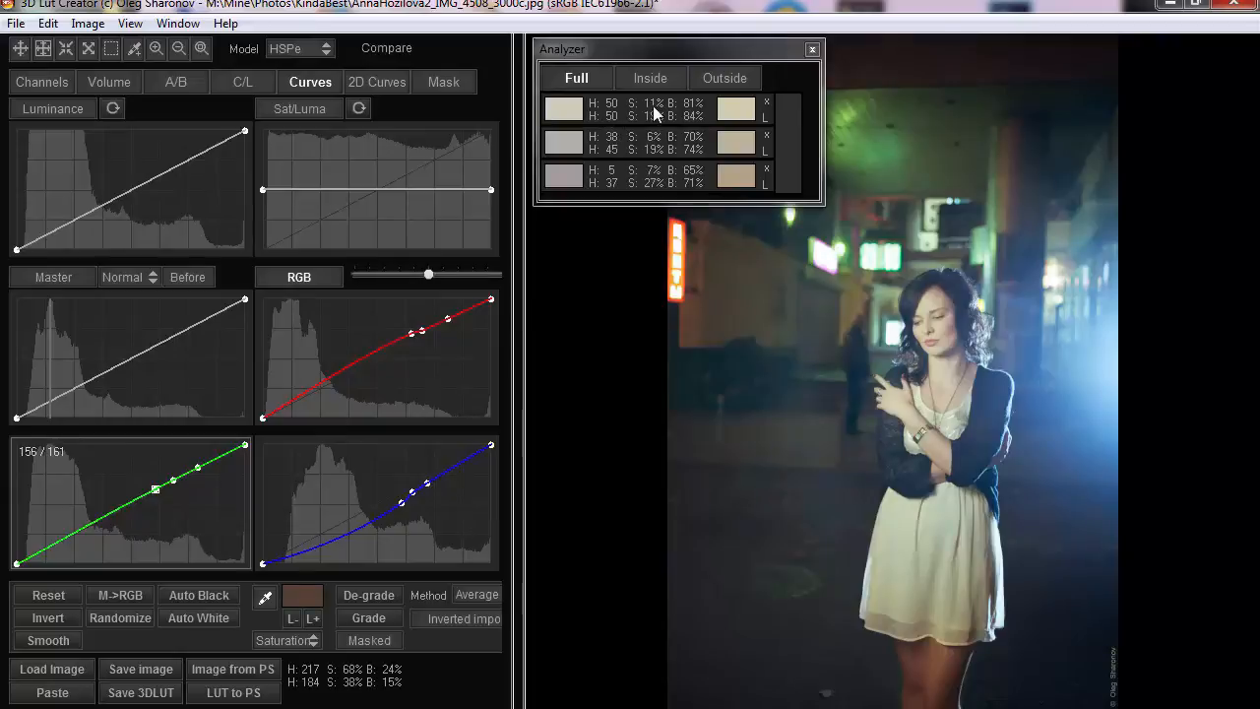
# Step: Change the correction mode to Hue for warming the sampled skin hues
pyautogui.click(286, 640)
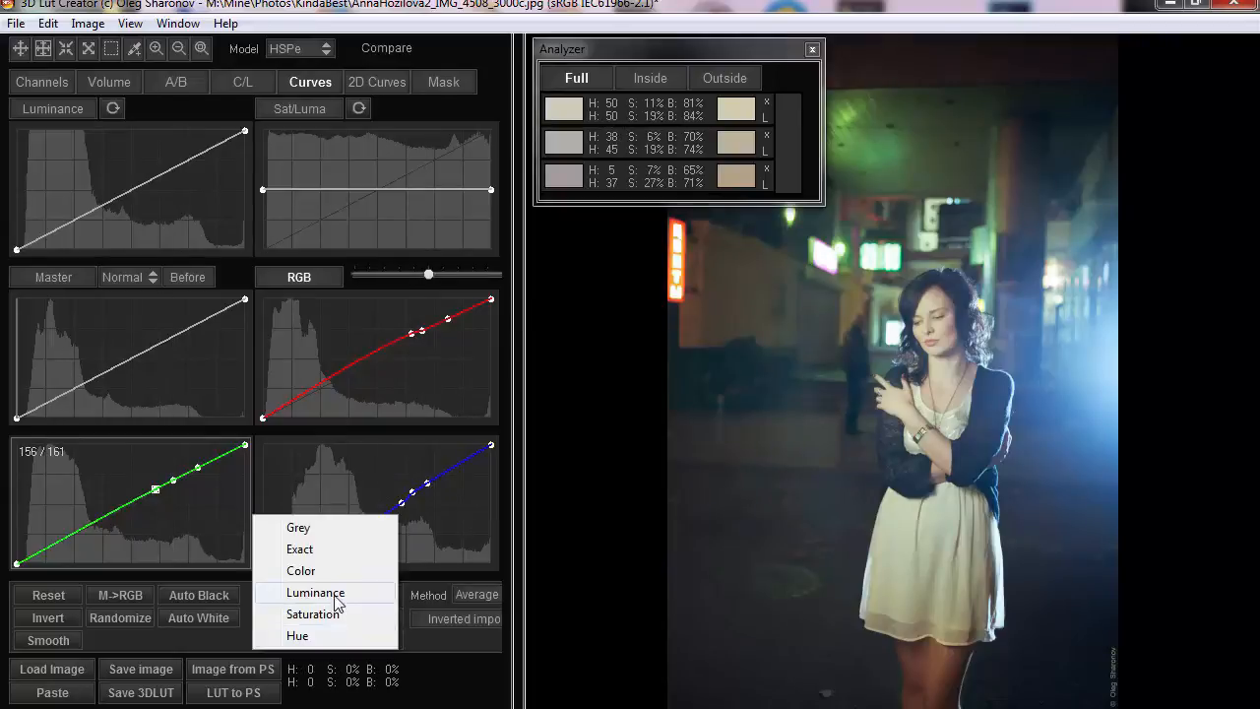
pyautogui.click(295, 635)
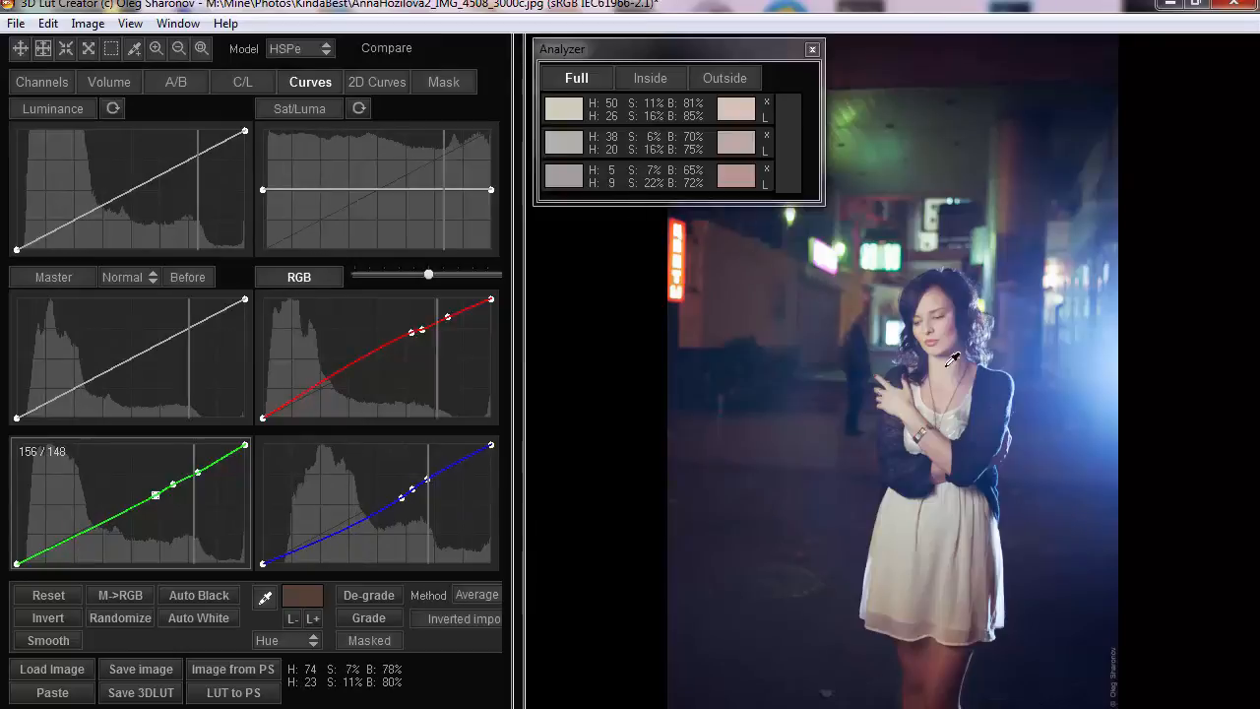
pyautogui.moveTo(961, 367)
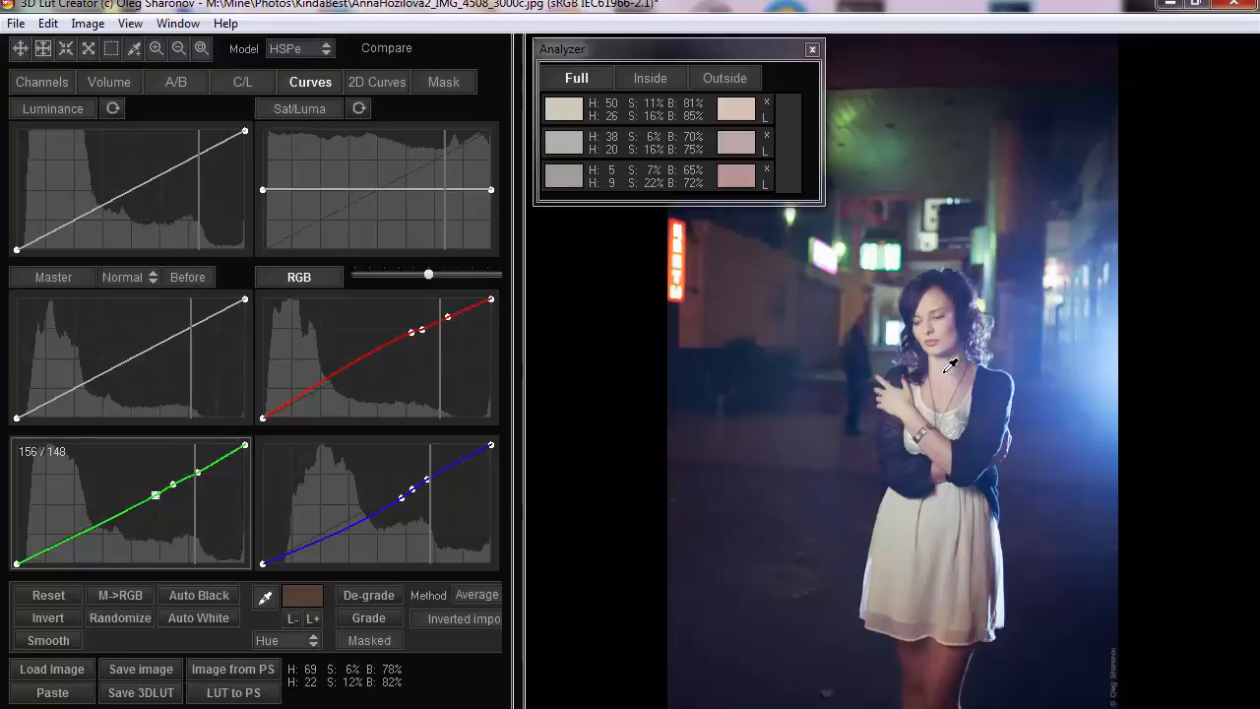
pyautogui.moveTo(595, 185)
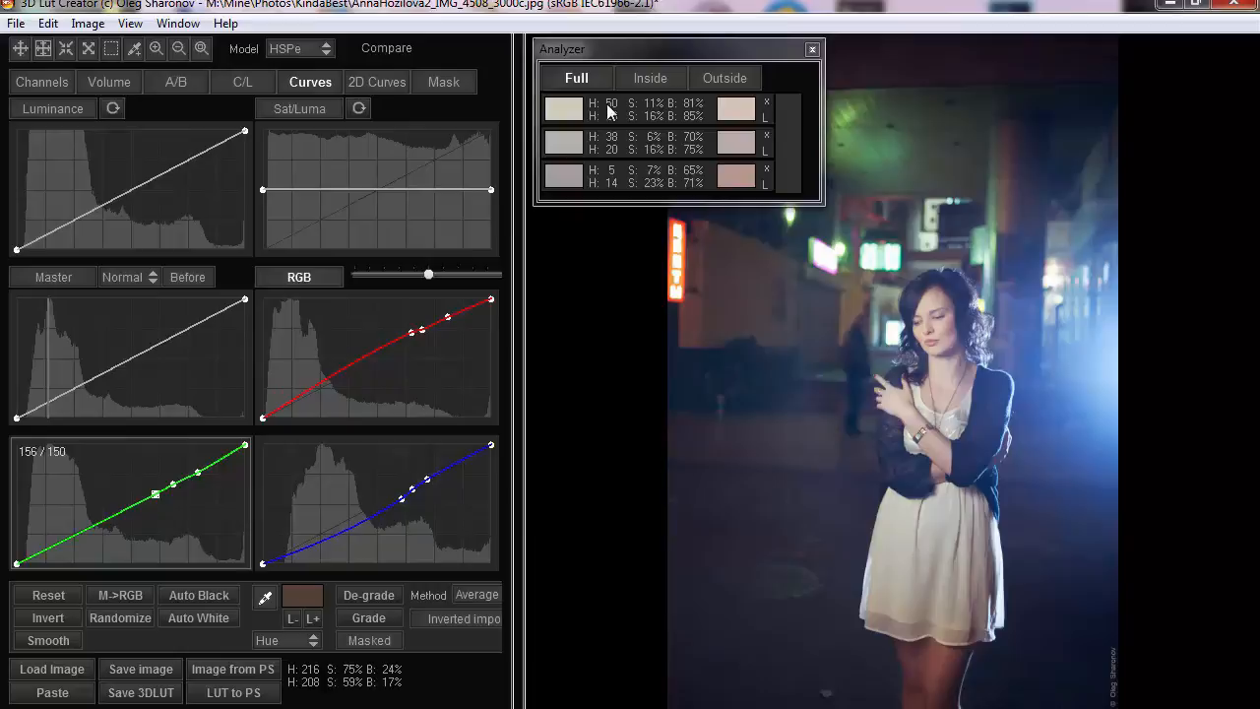
pyautogui.moveTo(965, 288)
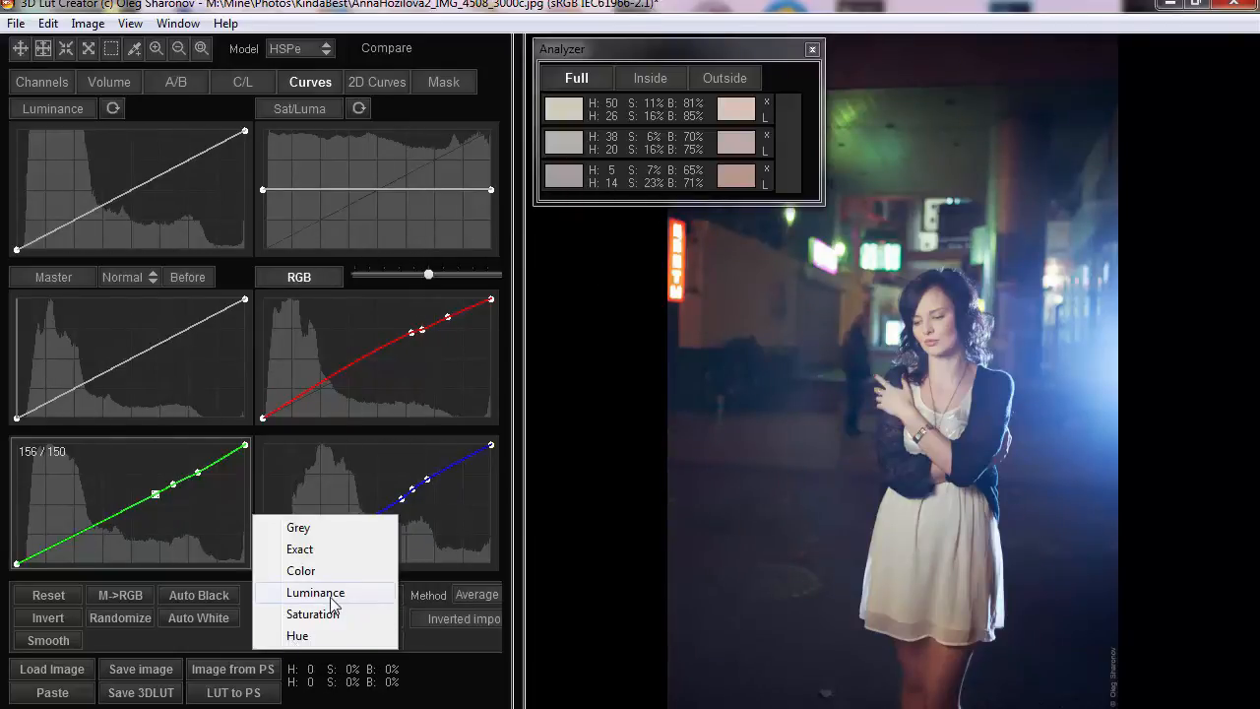
# Step: Use Luminance mode and pull curve points down to darken the darker skin samples
pyautogui.click(315, 591)
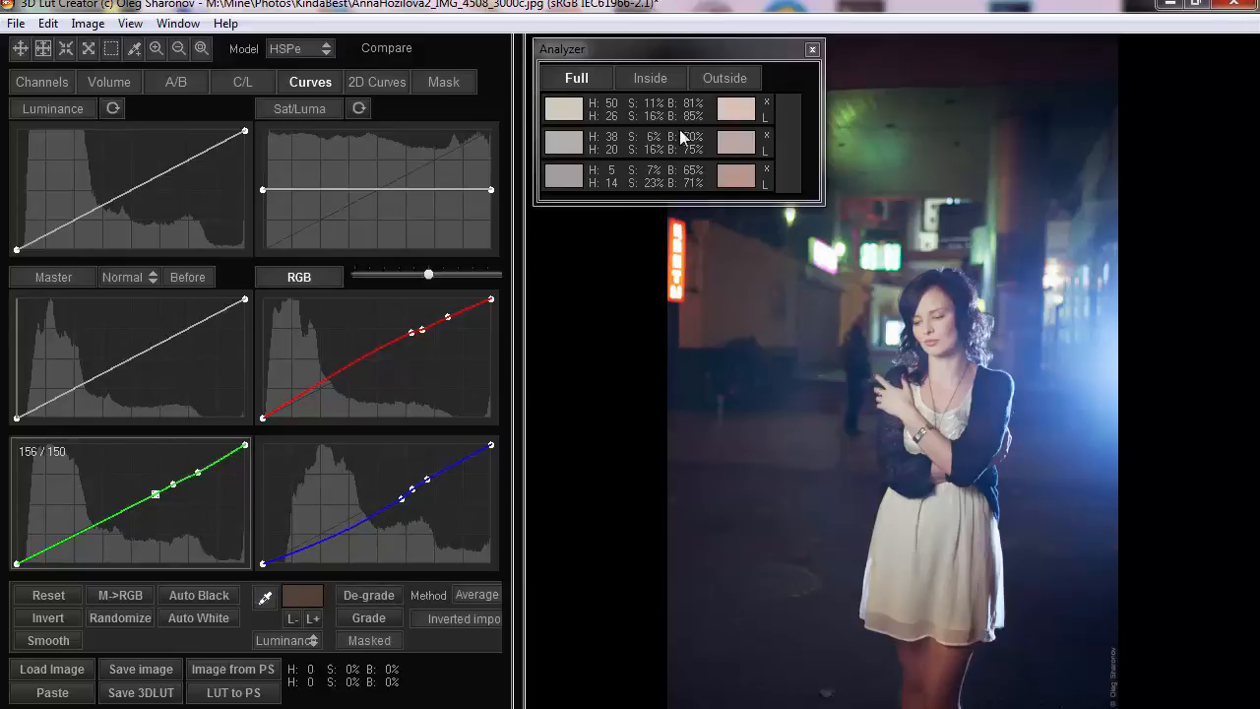
pyautogui.moveTo(925, 291)
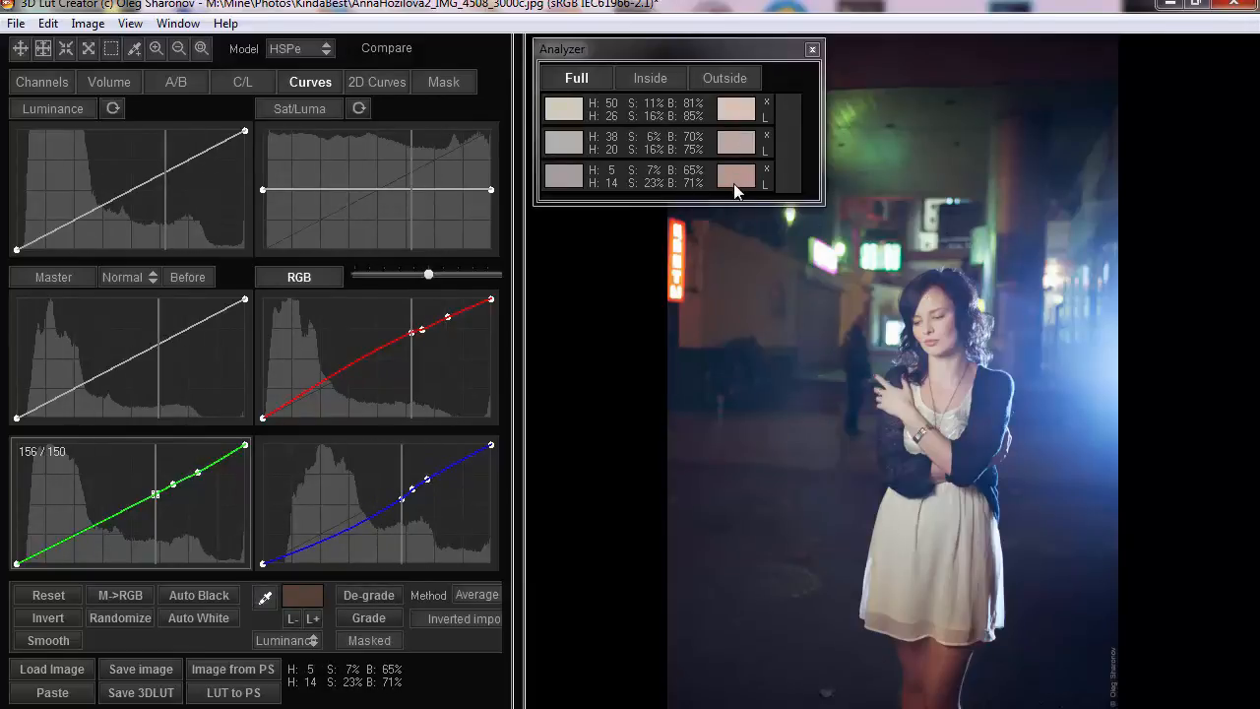
pyautogui.moveTo(155, 489); pyautogui.dragTo(156, 495)
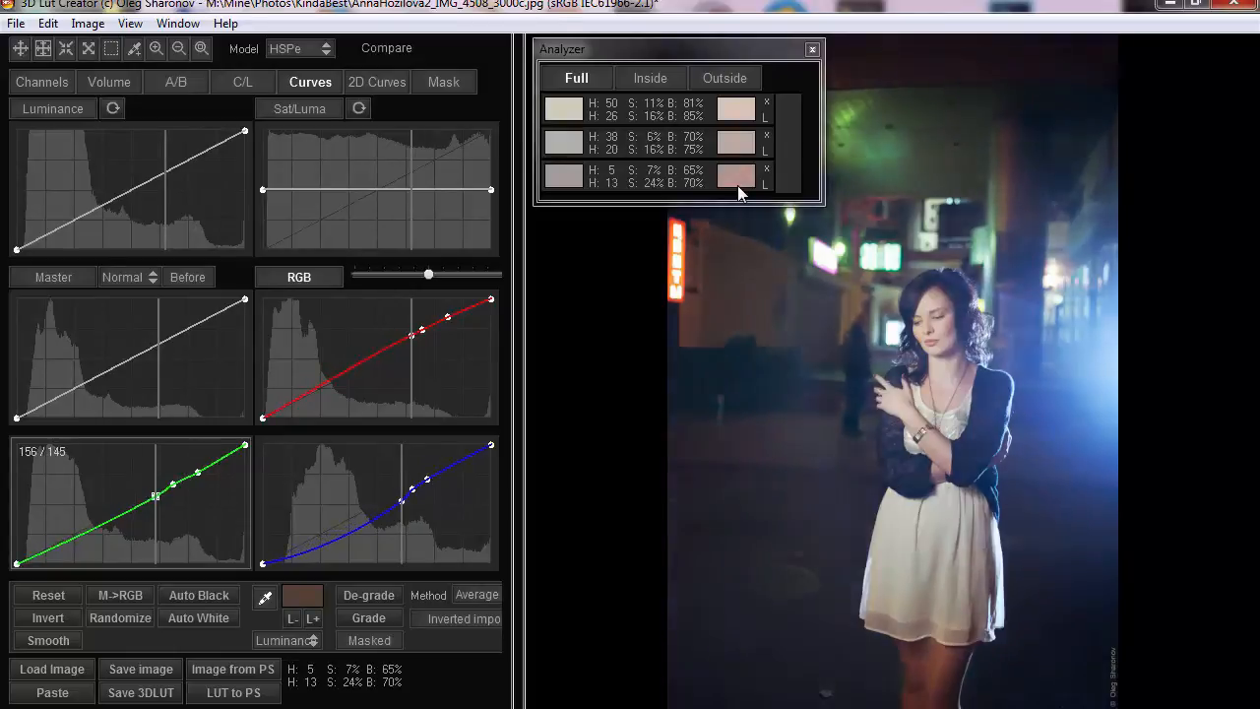
pyautogui.moveTo(156, 496); pyautogui.dragTo(156, 500)
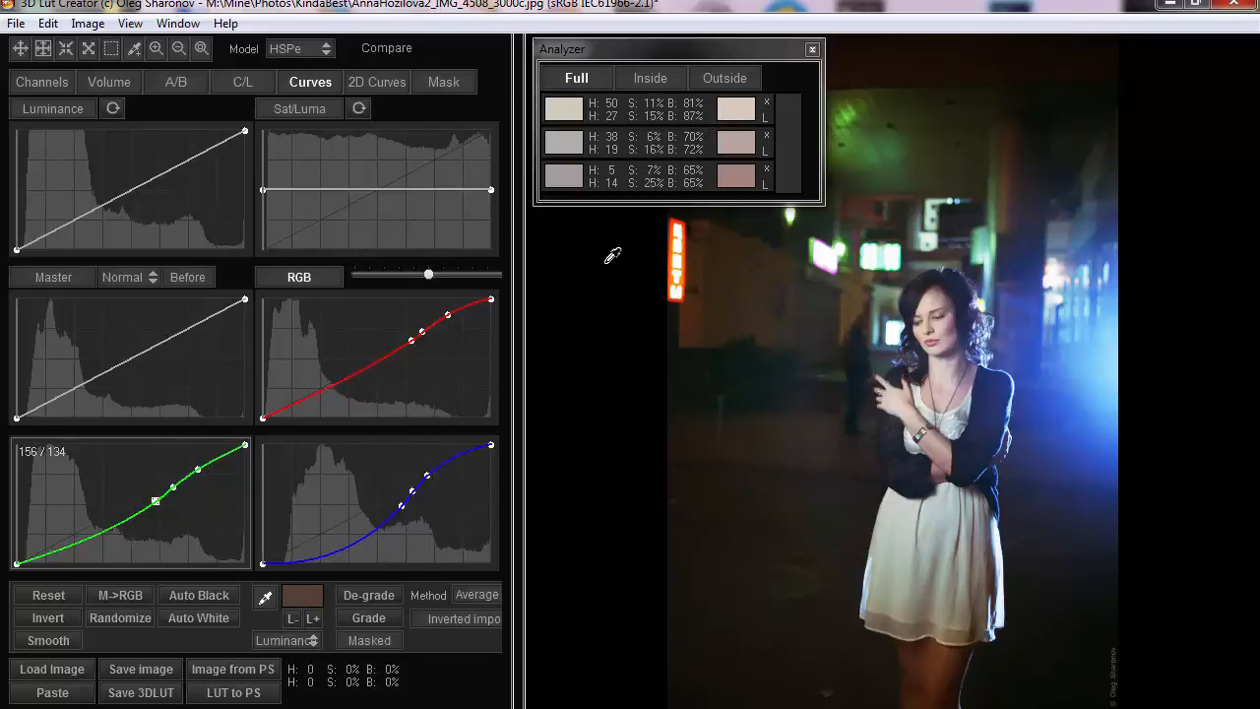
pyautogui.moveTo(916, 315)
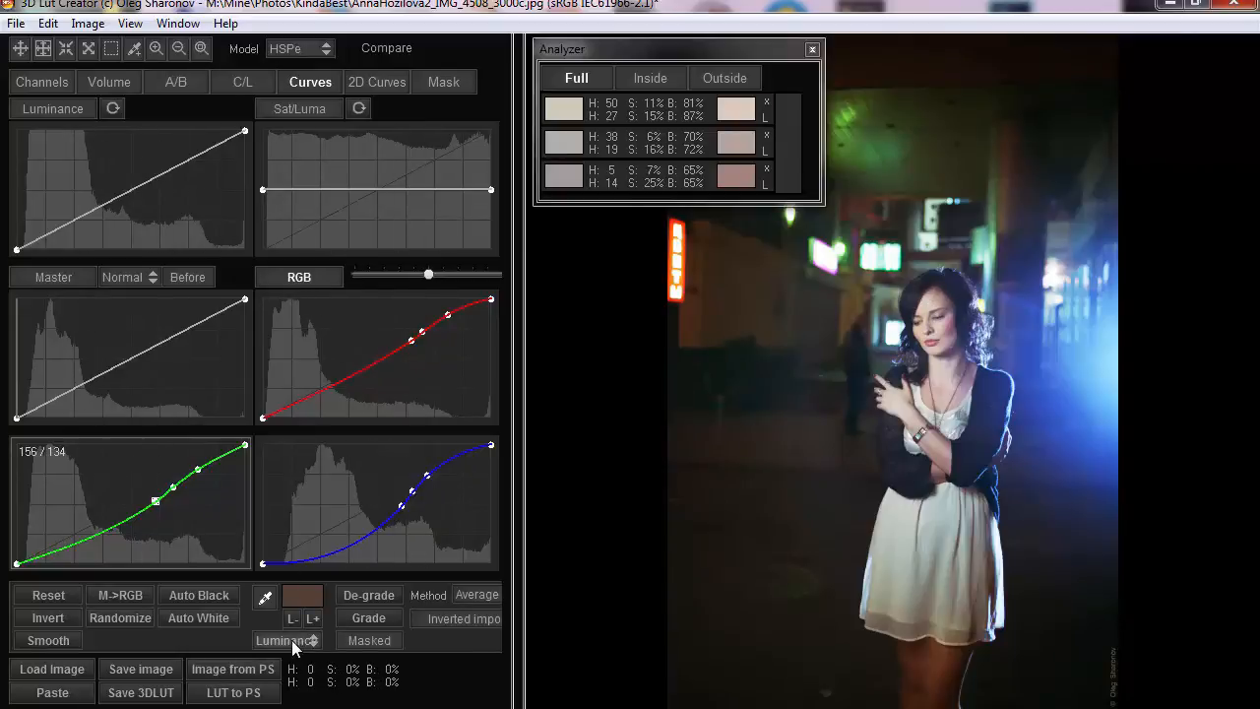
# Step: Return the correction mode to Hue to refine sampled skin hues toward 13–26
pyautogui.click(285, 640)
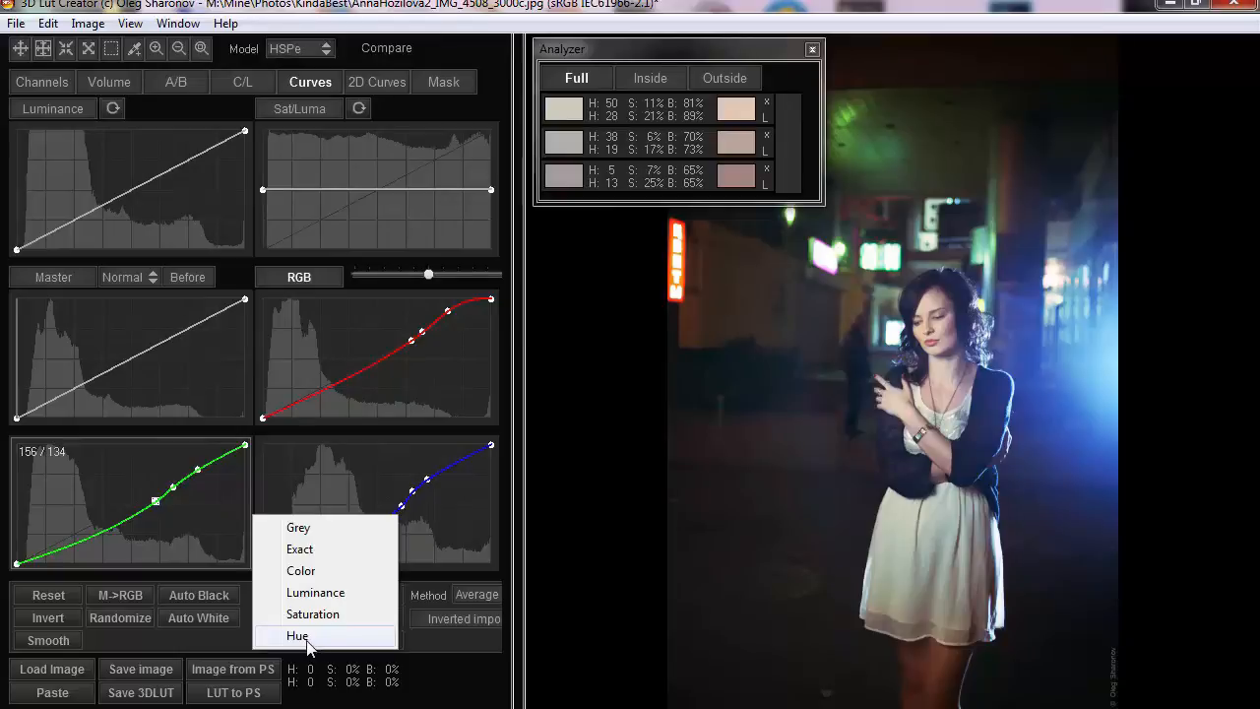
pyautogui.click(296, 634)
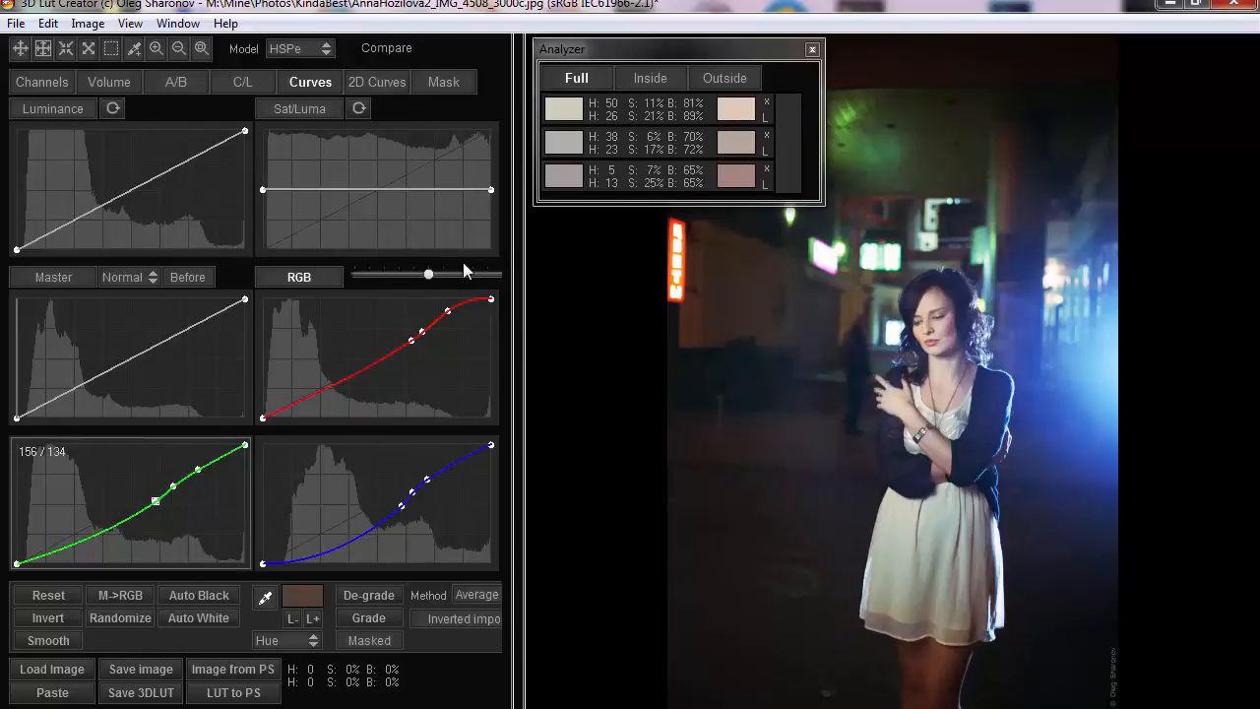
pyautogui.moveTo(721, 496)
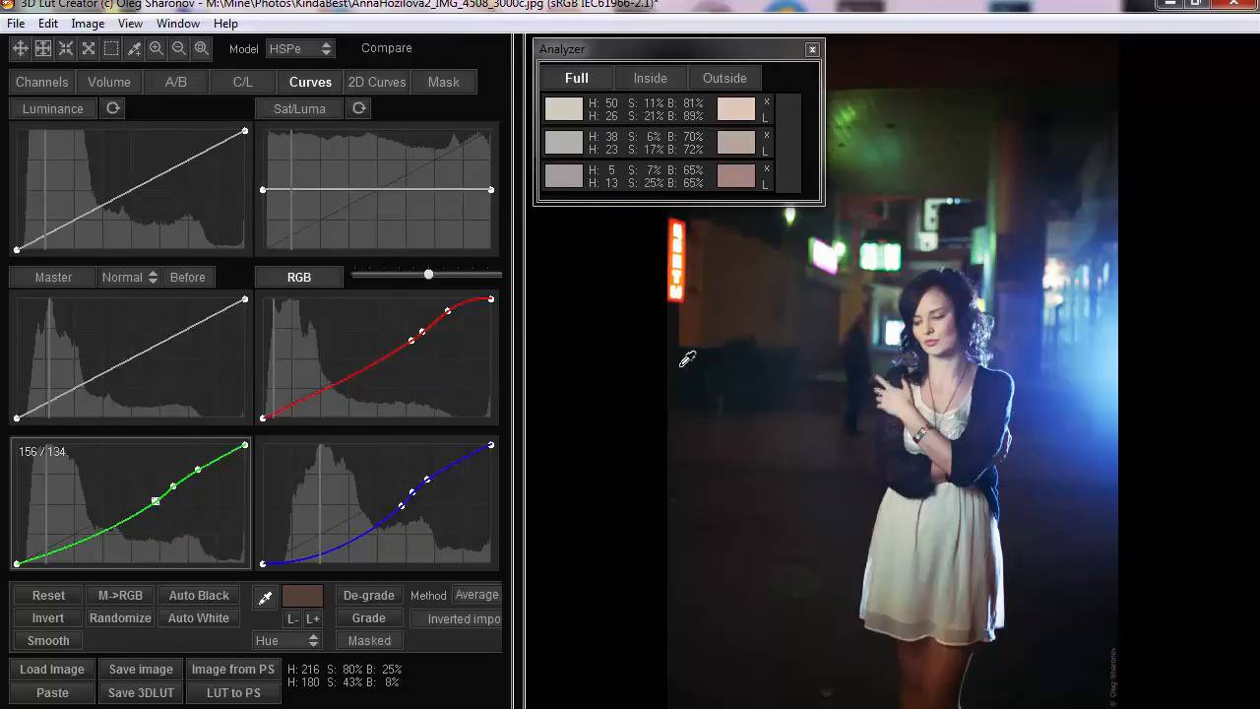
pyautogui.moveTo(181, 654)
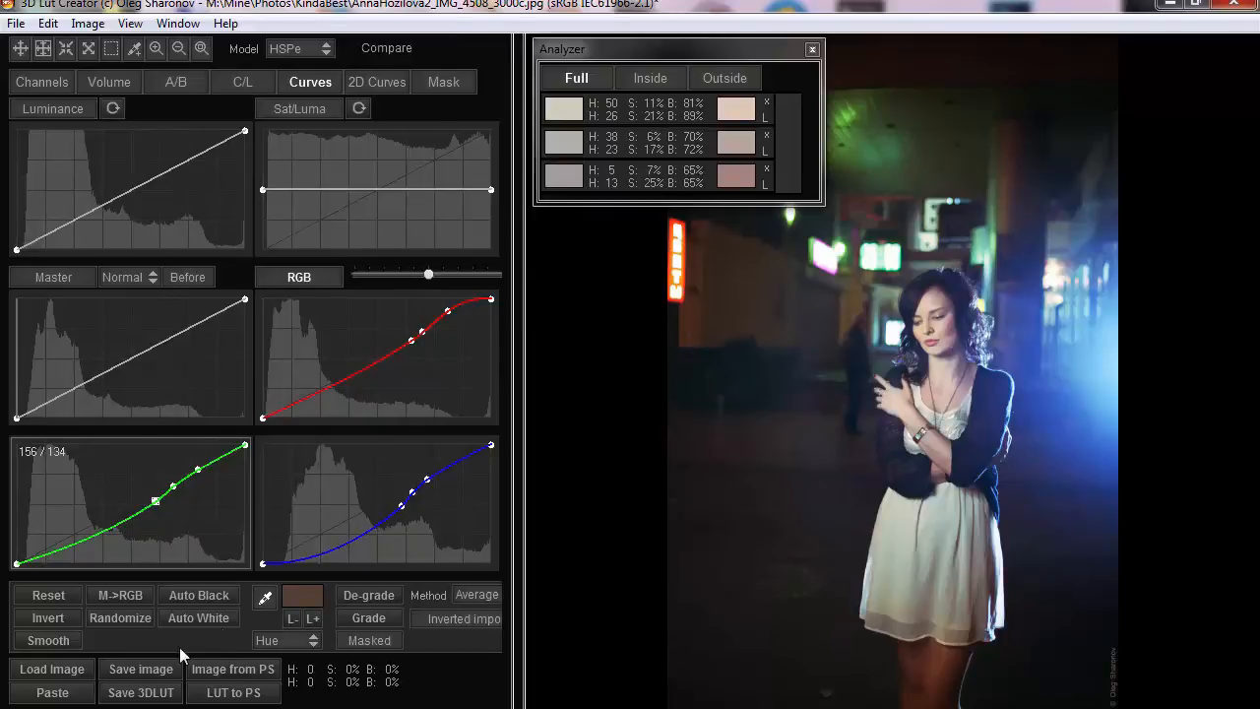
# Step: Reset all adjustments with File > New preset for the red-corset portrait
pyautogui.click(16, 23)
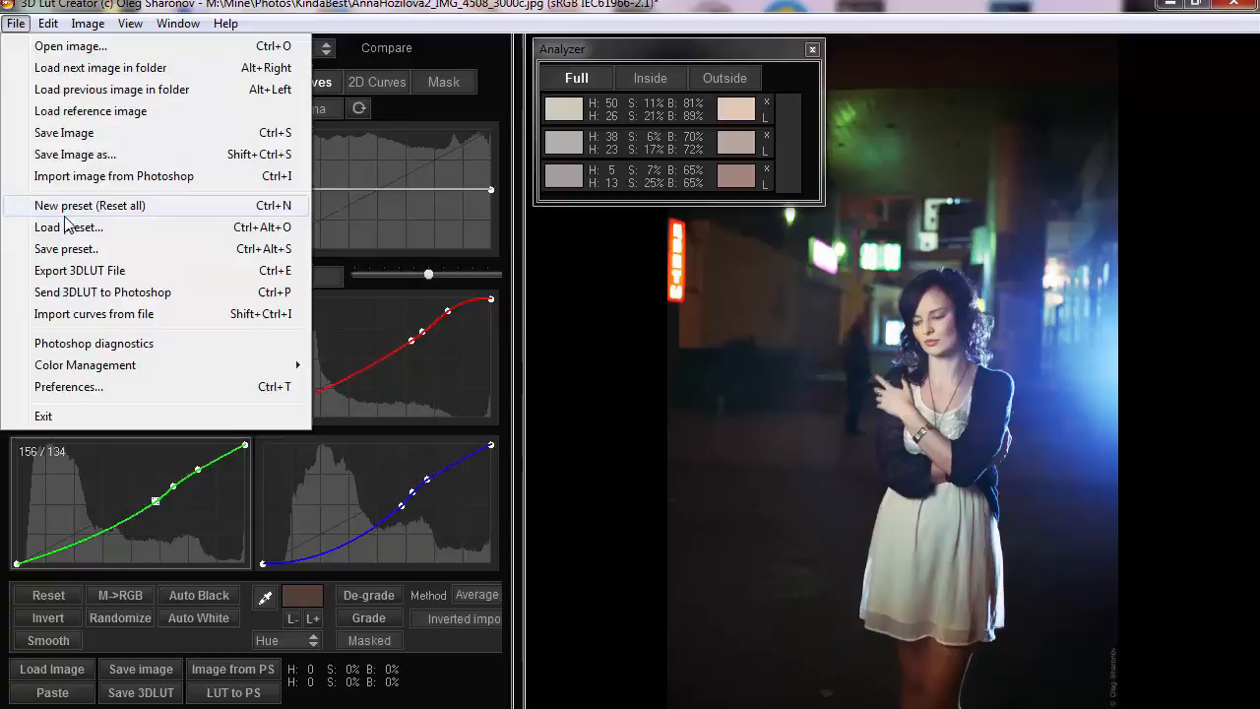
pyautogui.click(89, 205)
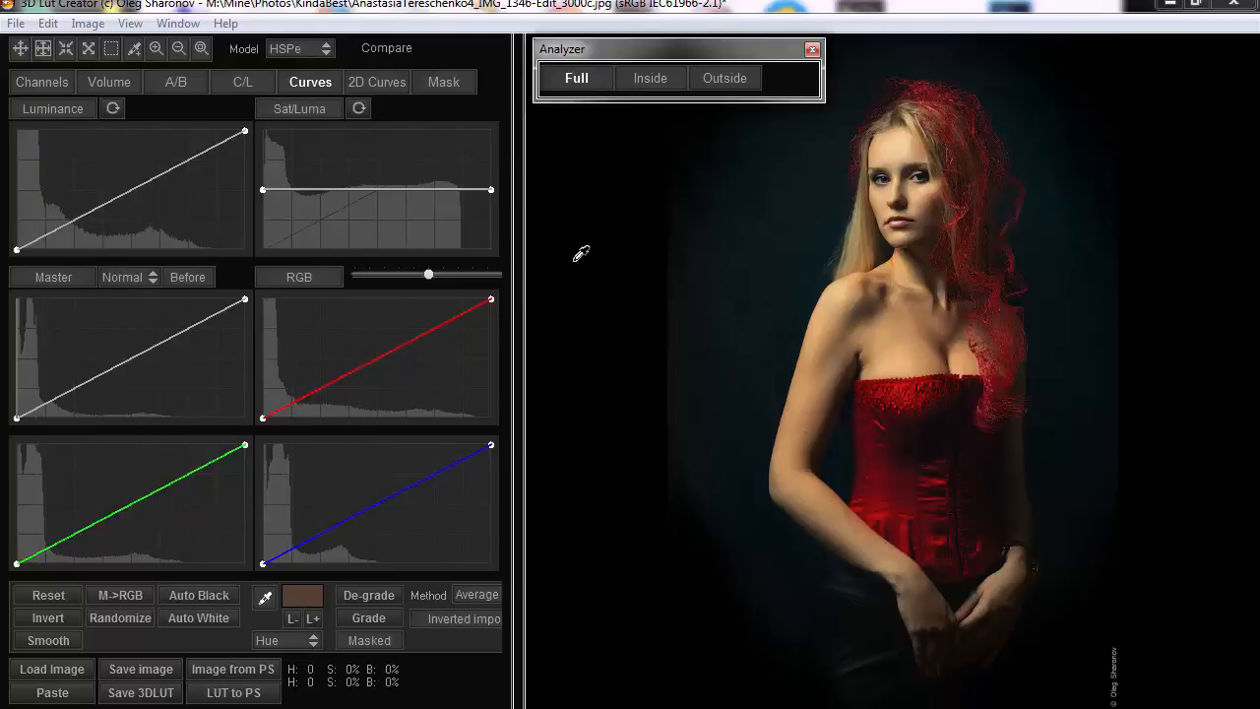
pyautogui.moveTo(849, 287)
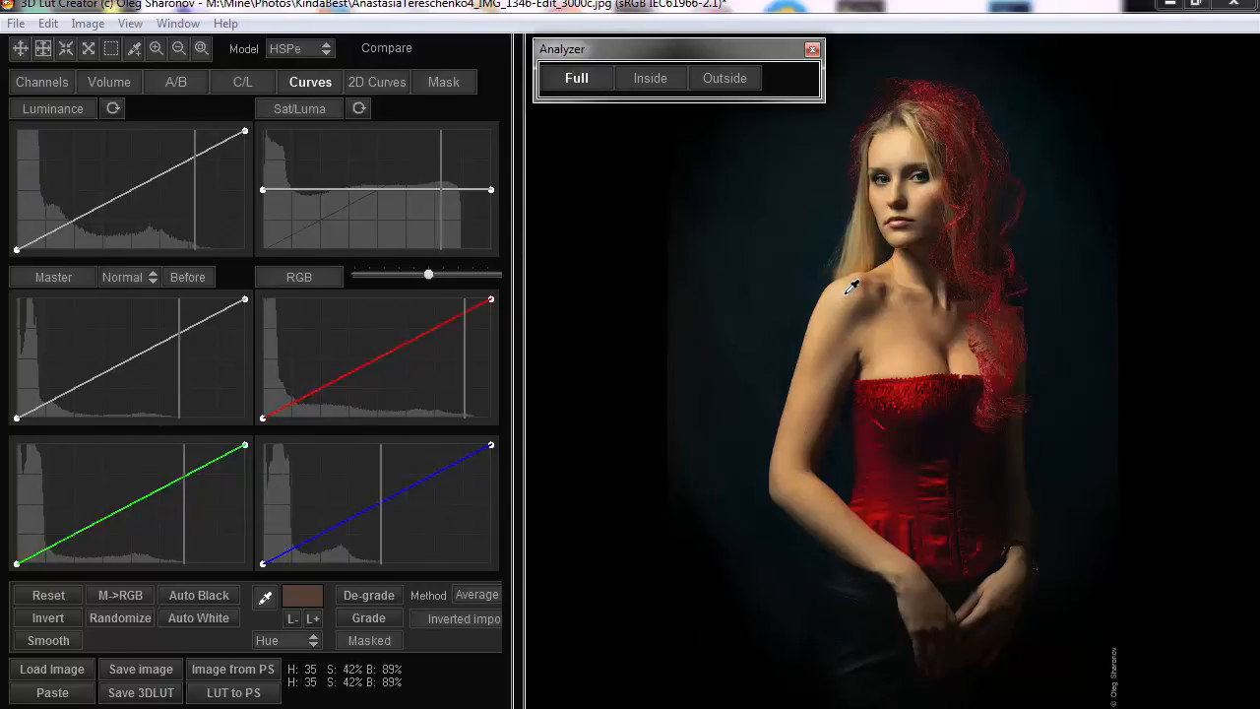
# Step: Collect three skin samples from her shoulder and arm into the Analyzer
pyautogui.click(851, 291)
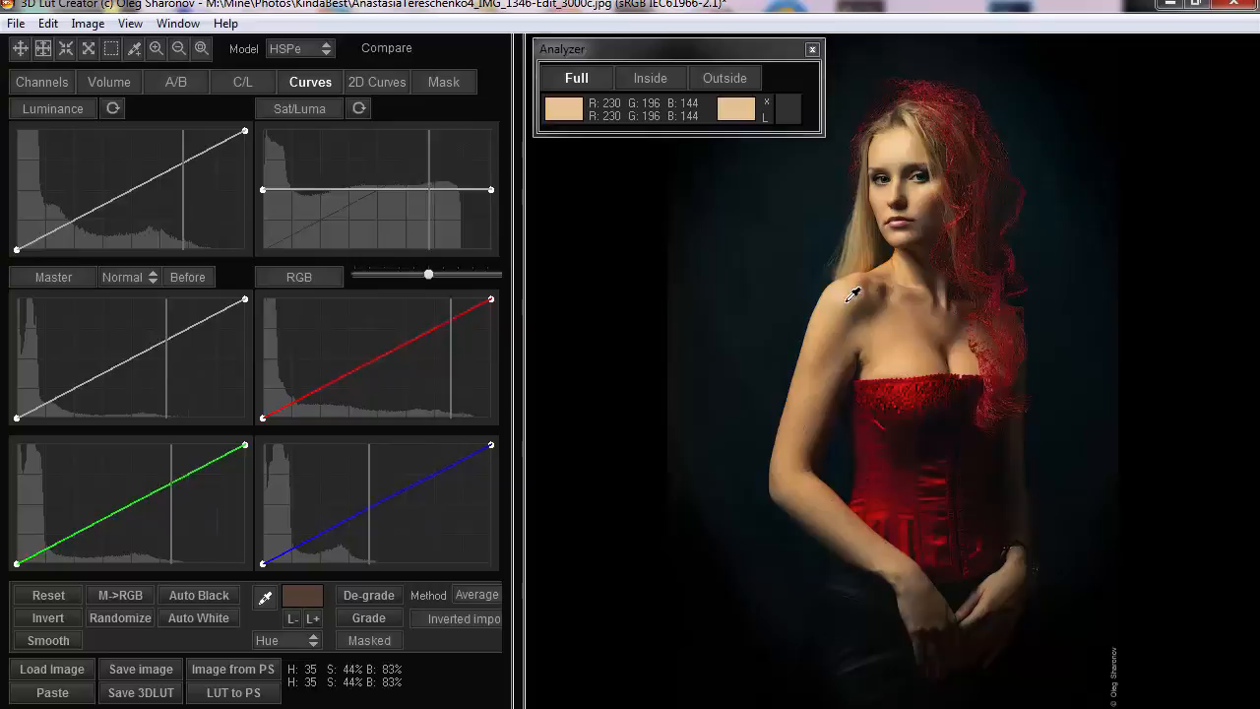
pyautogui.click(808, 404)
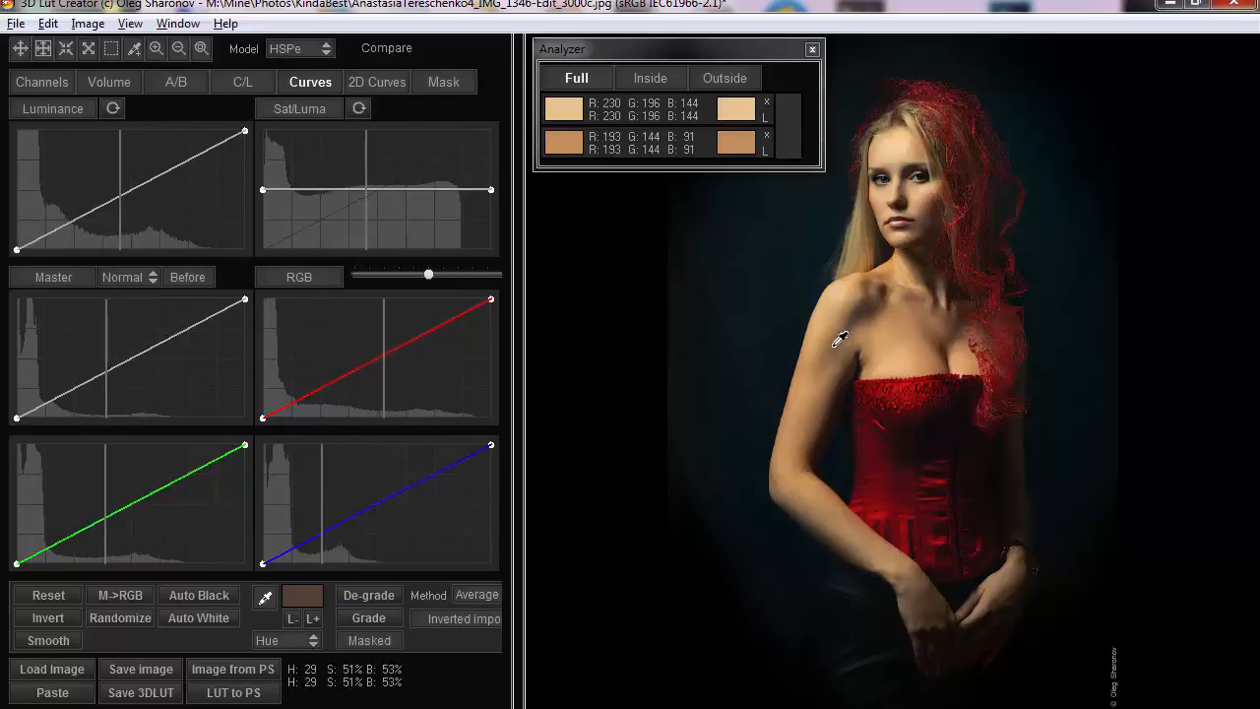
pyautogui.click(839, 356)
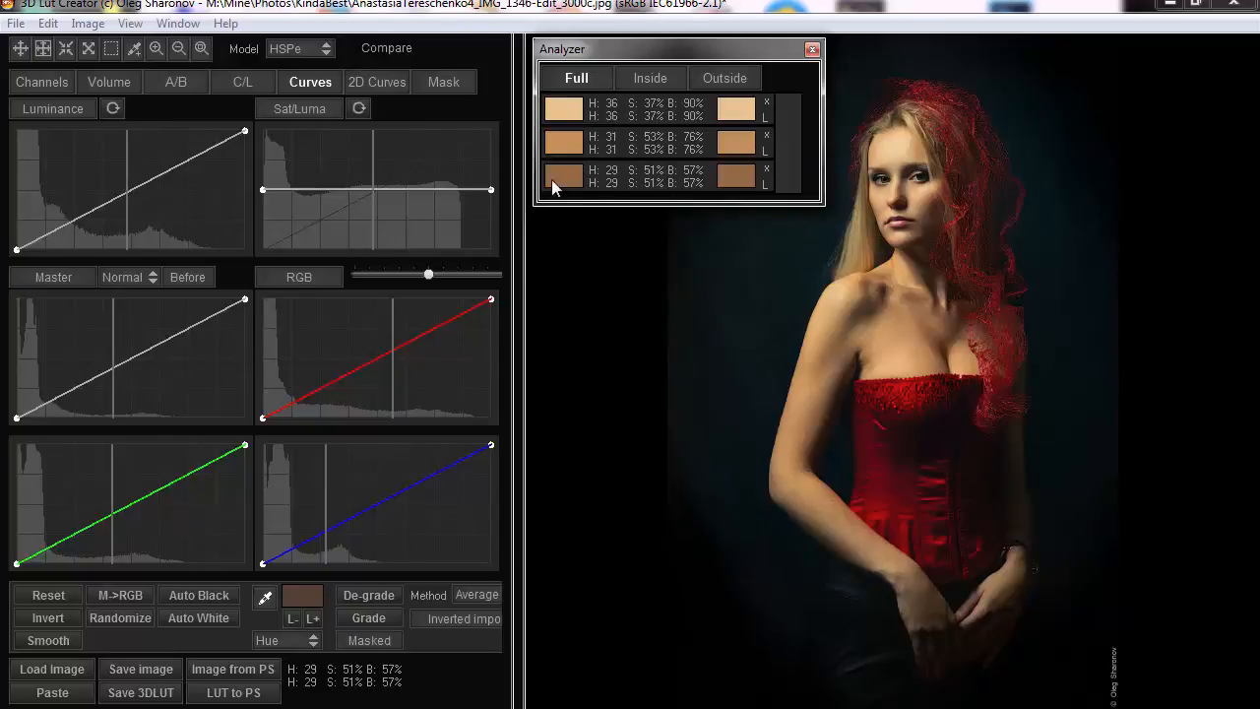
# Step: Set Hue mode and adjust a curve point, lowering sampled skin hues to about 18–27
pyautogui.click(286, 640)
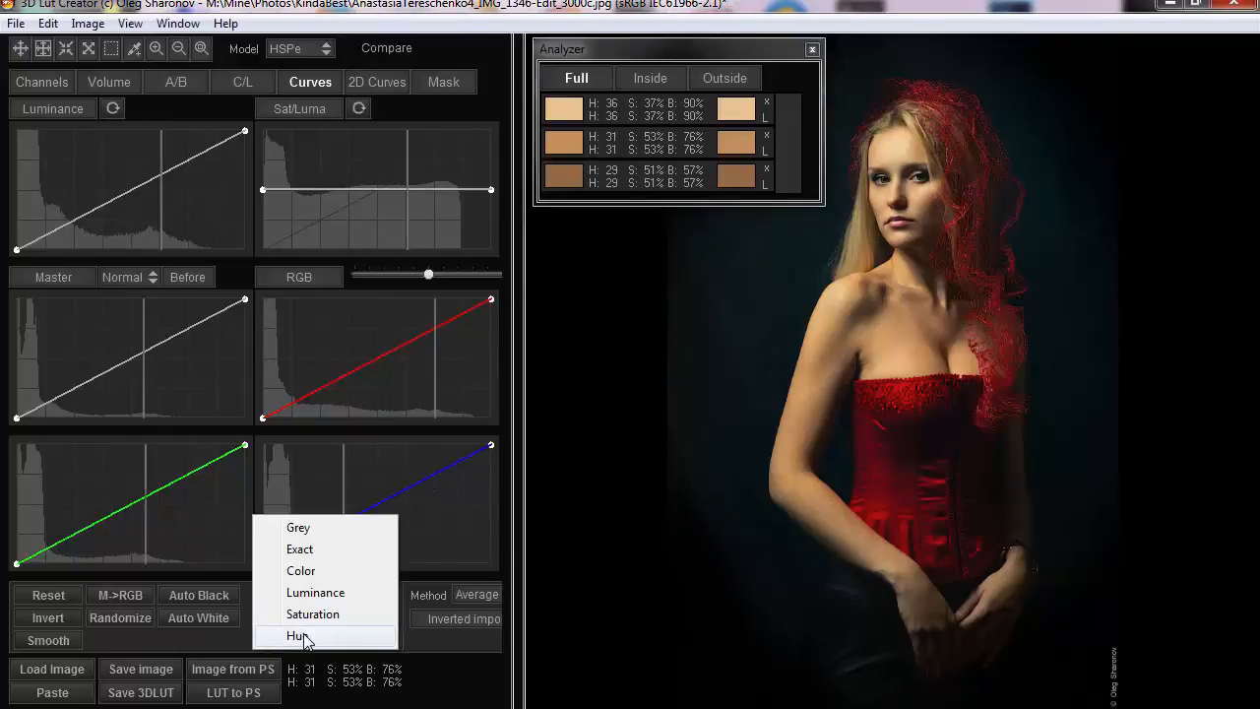
pyautogui.click(296, 634)
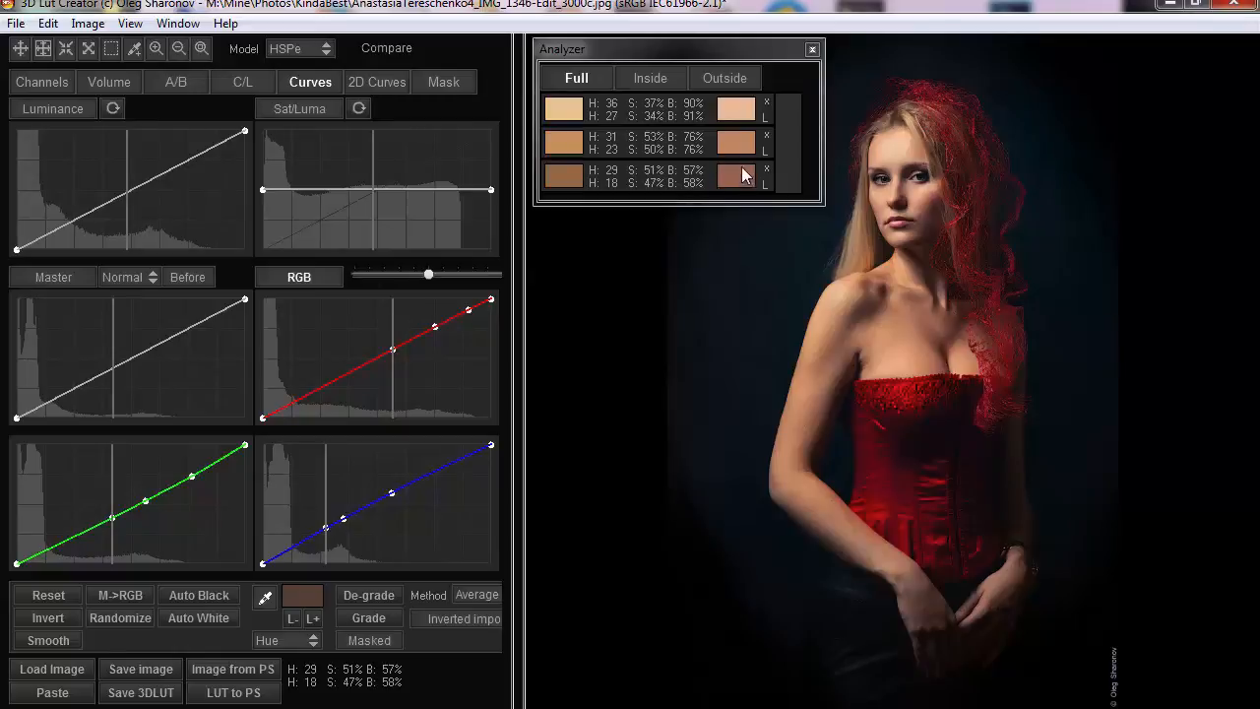
pyautogui.moveTo(611, 181)
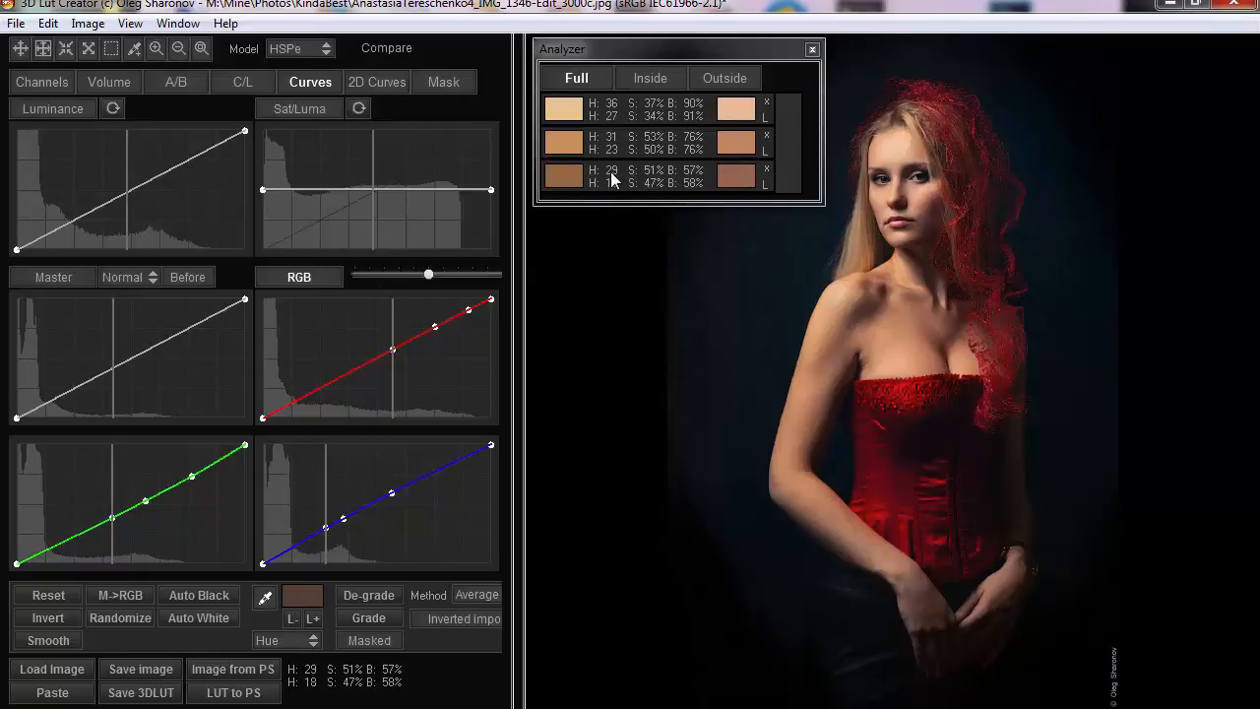
pyautogui.moveTo(606, 110)
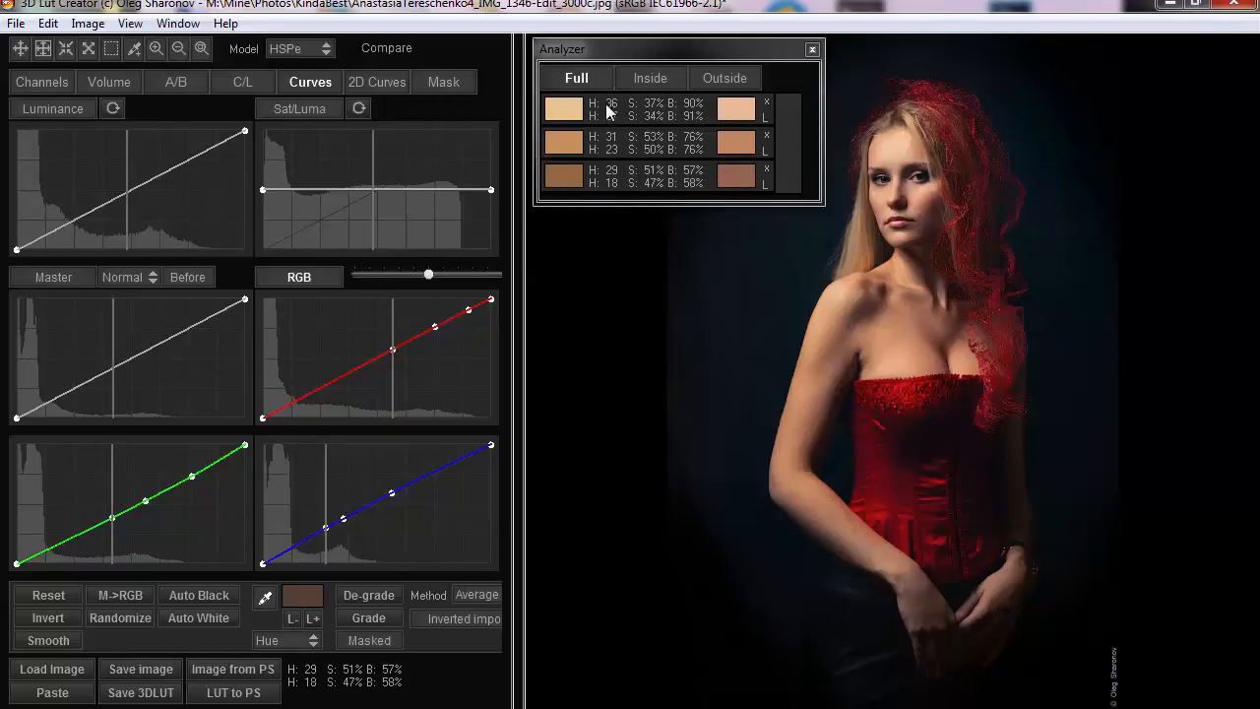
pyautogui.click(299, 276)
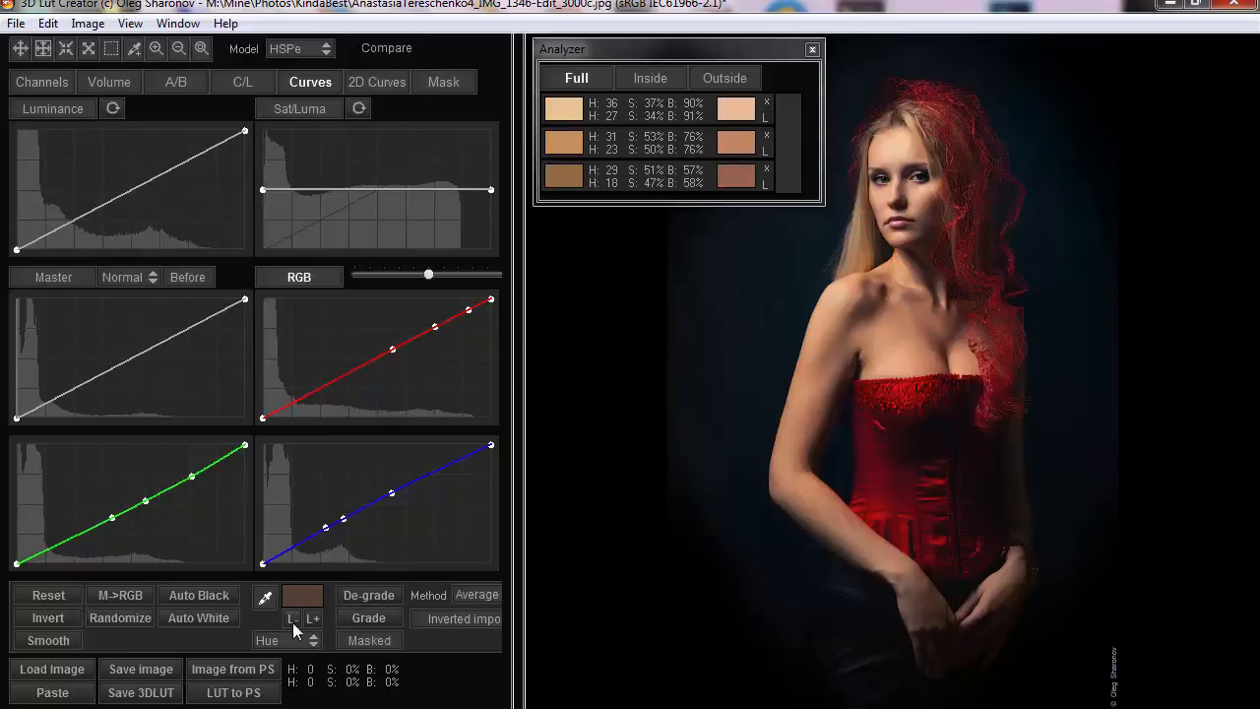
pyautogui.click(286, 640)
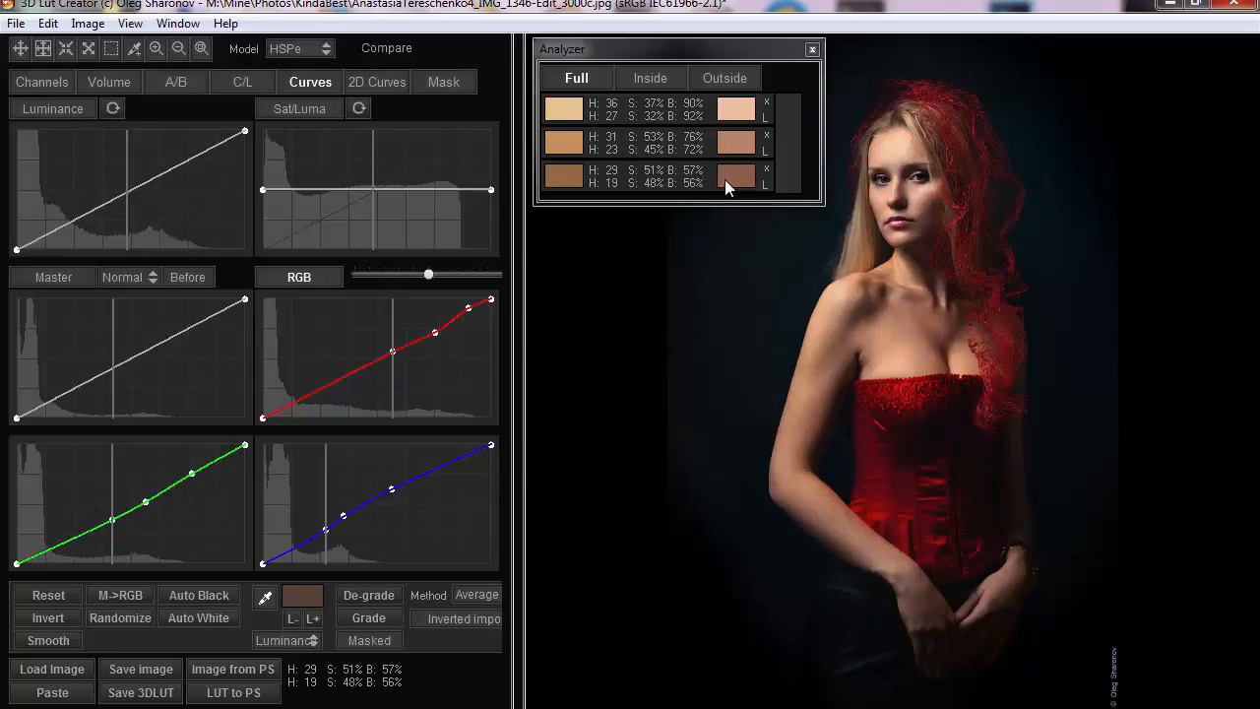
# Step: Tweak a curve point so the darkest skin sample reads about 56 brightness
pyautogui.click(299, 276)
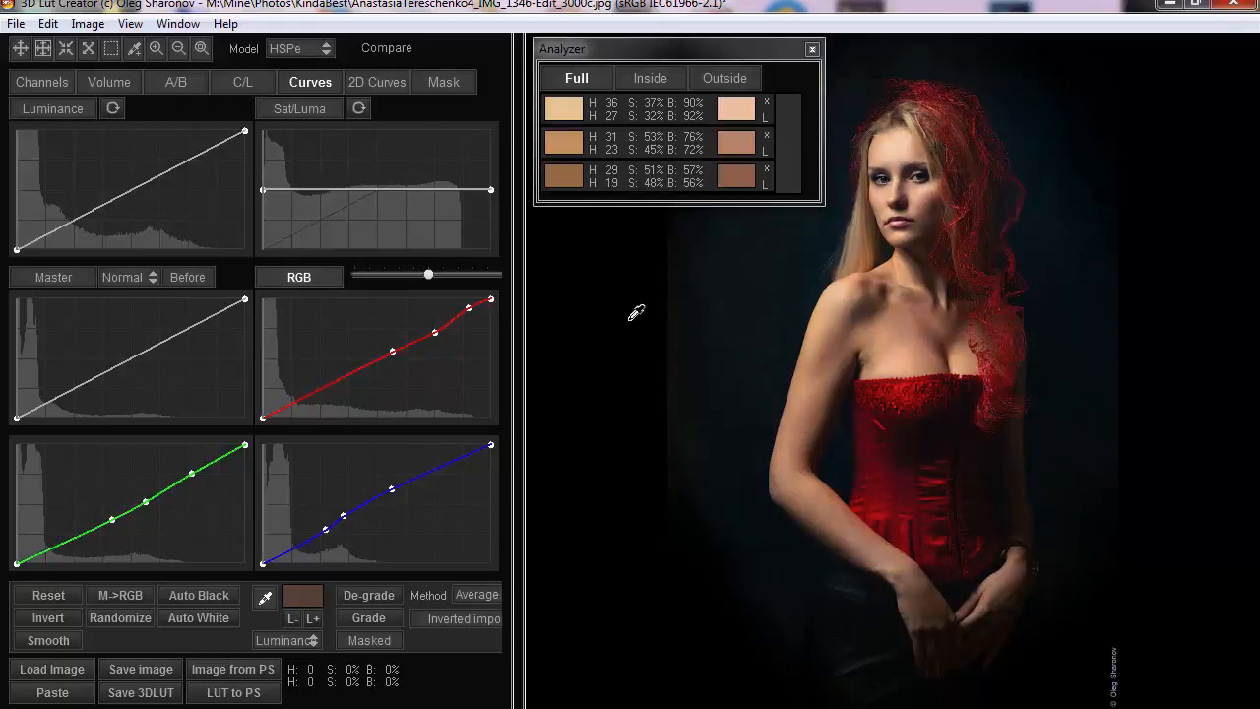
pyautogui.moveTo(611, 254)
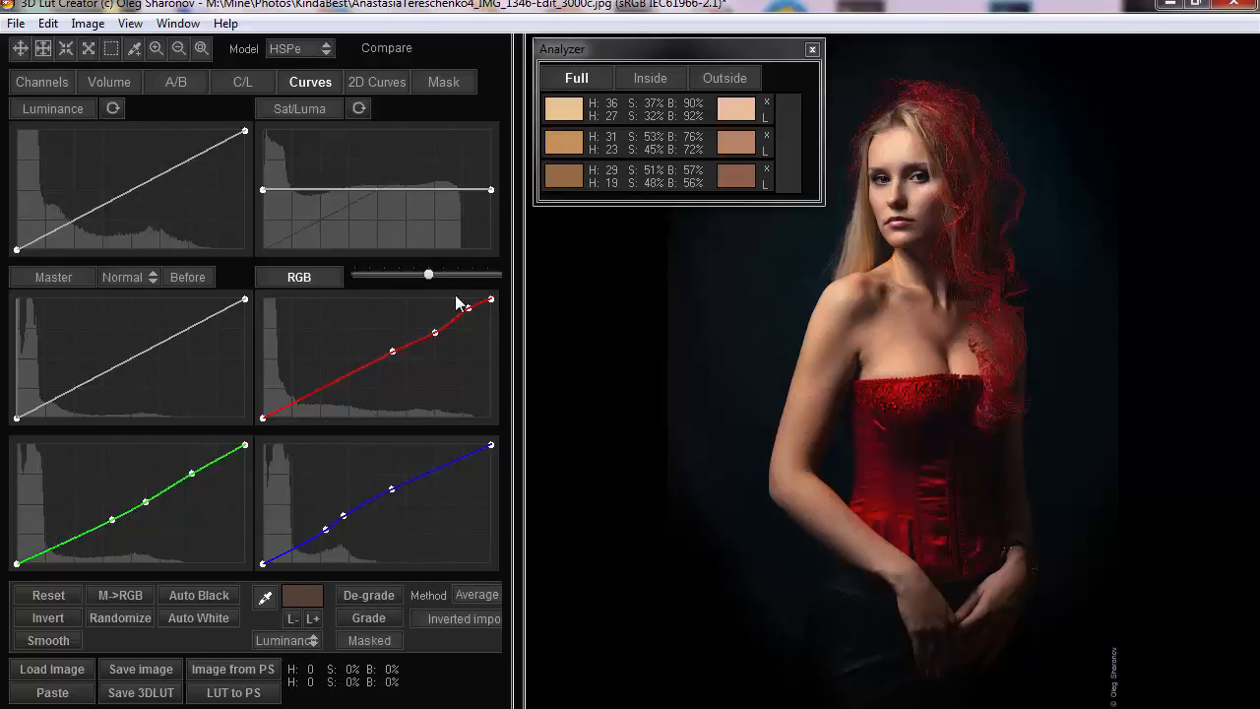
pyautogui.moveTo(234, 443)
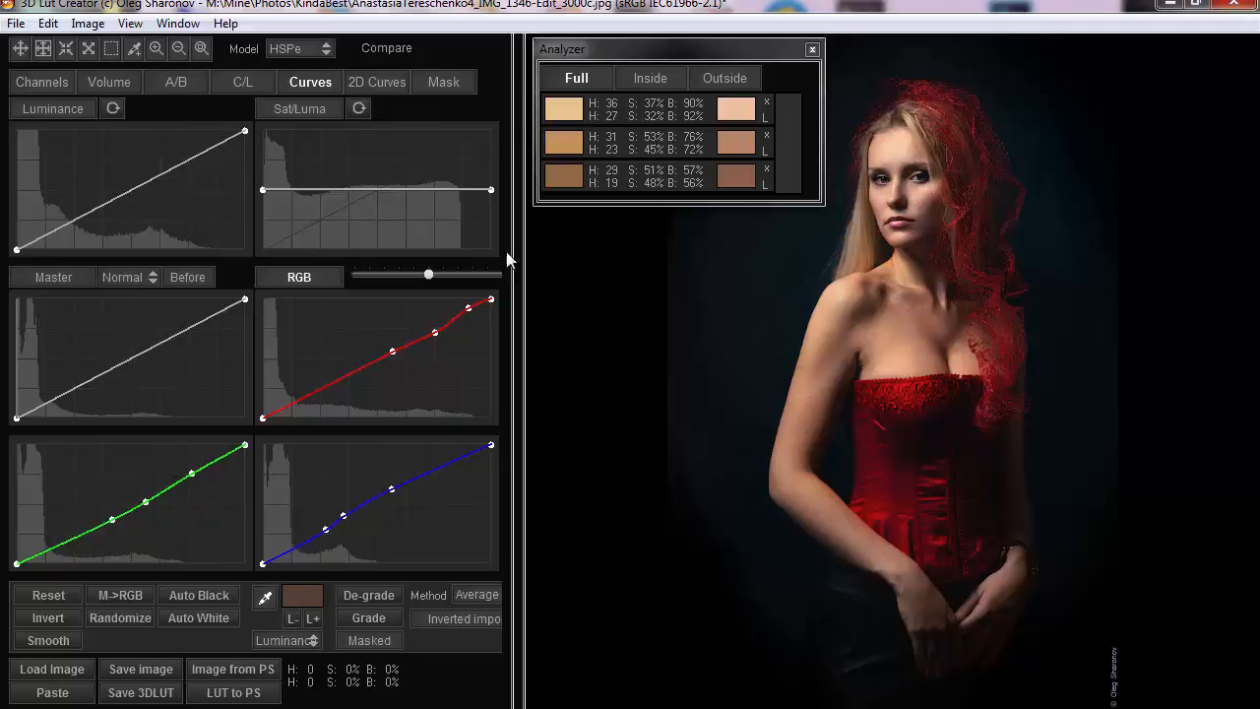
pyautogui.moveTo(130, 508)
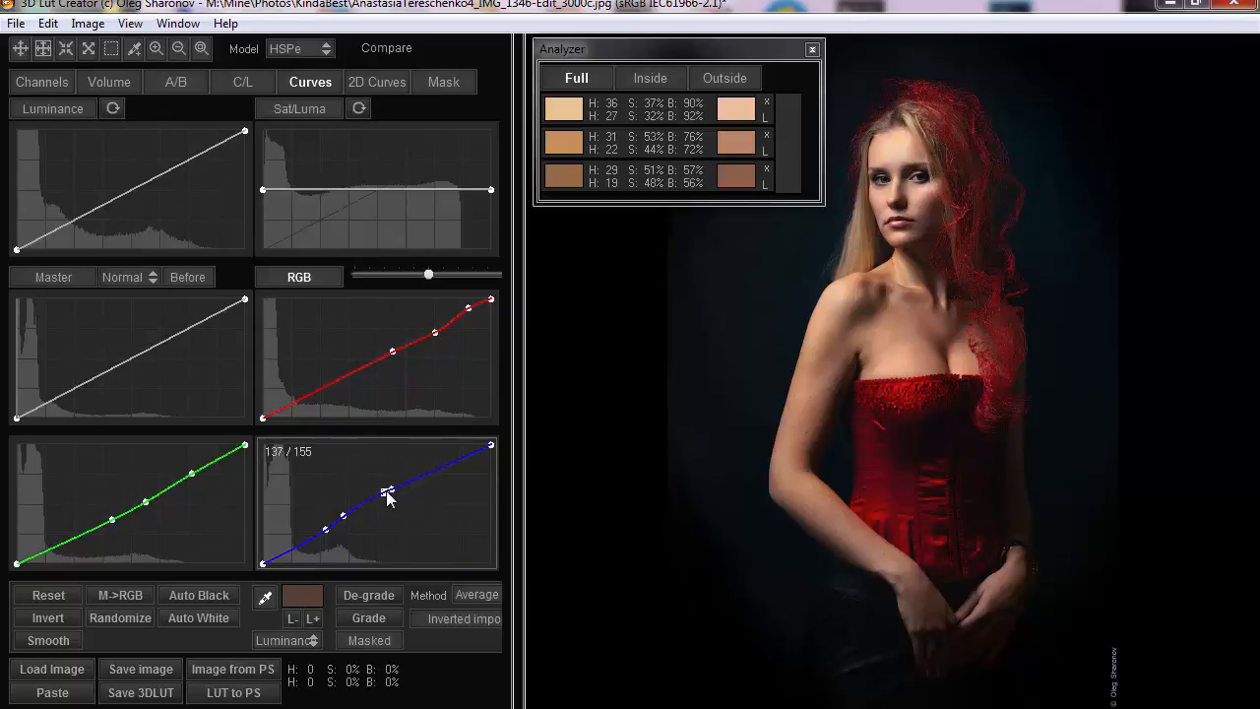
pyautogui.moveTo(386, 493); pyautogui.dragTo(392, 479)
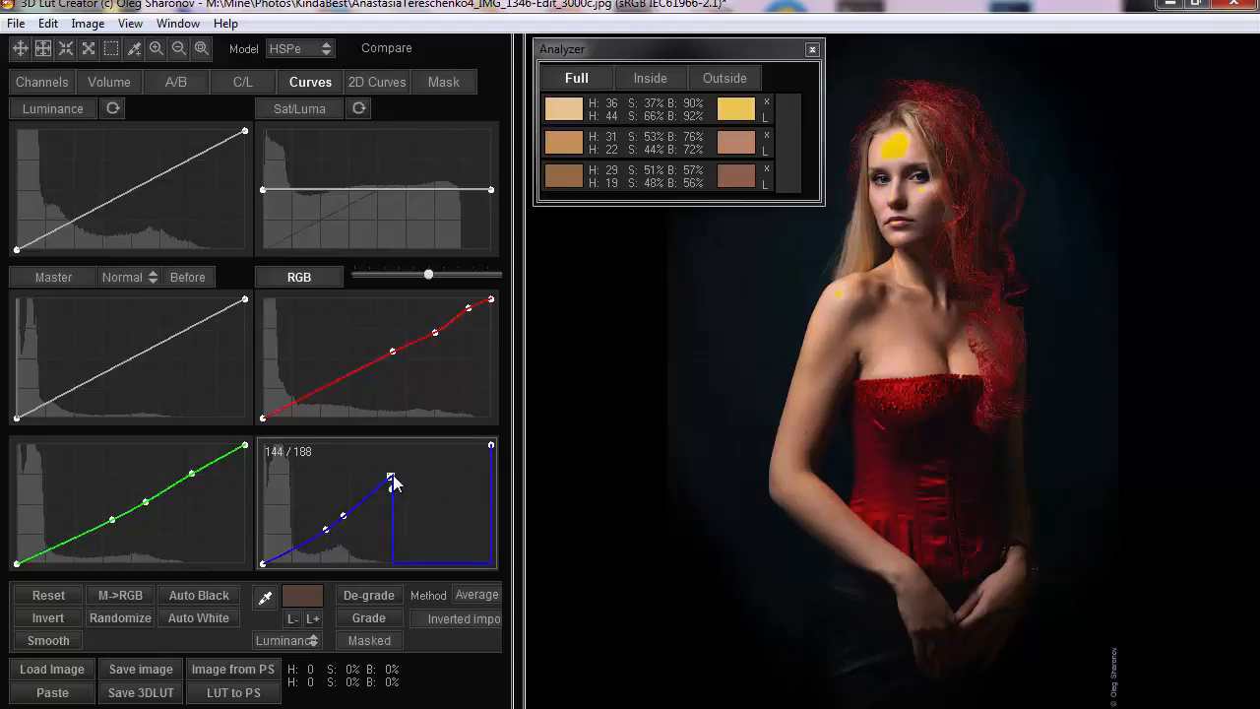
pyautogui.moveTo(390, 478); pyautogui.dragTo(390, 492)
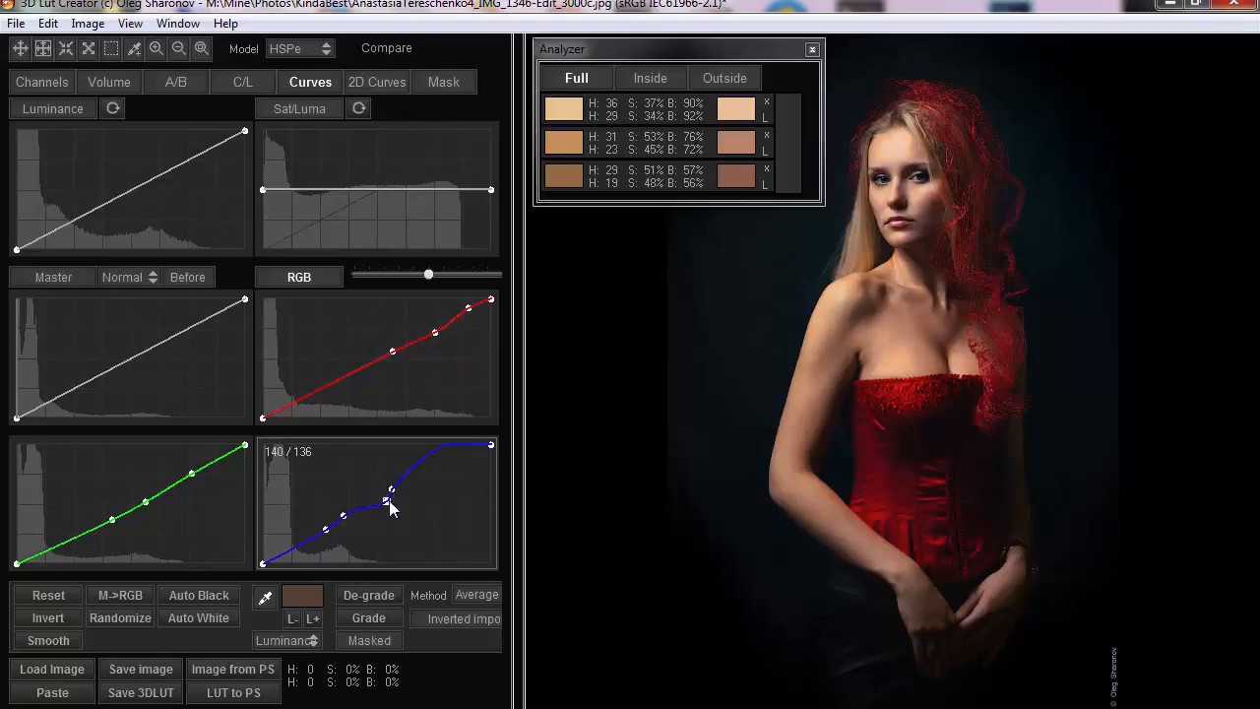
pyautogui.moveTo(390, 491); pyautogui.dragTo(378, 462)
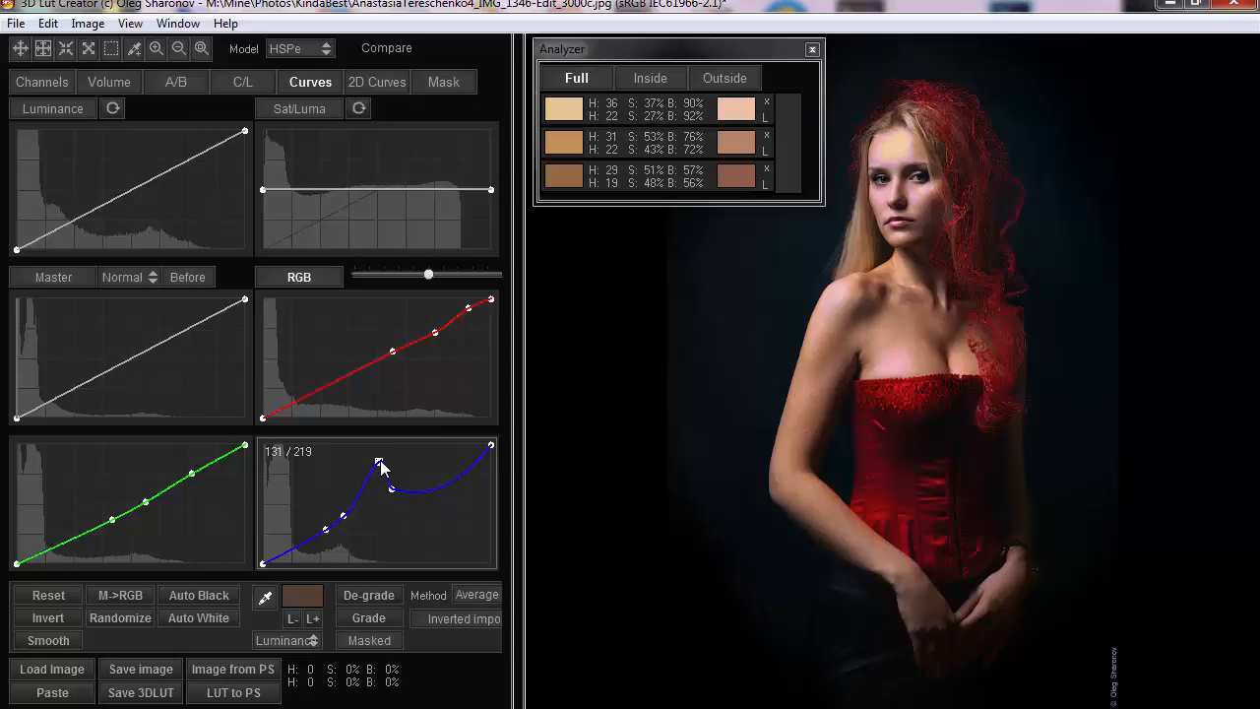
pyautogui.moveTo(382, 463); pyautogui.dragTo(392, 492)
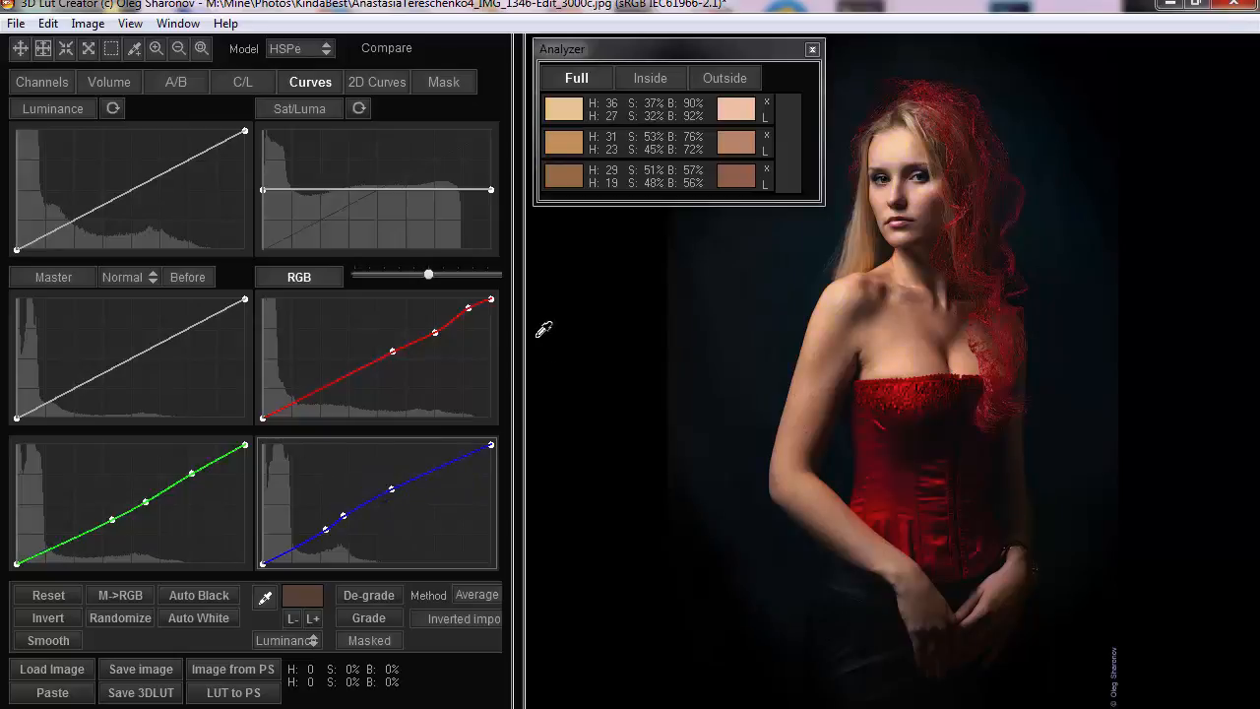
pyautogui.moveTo(601, 321)
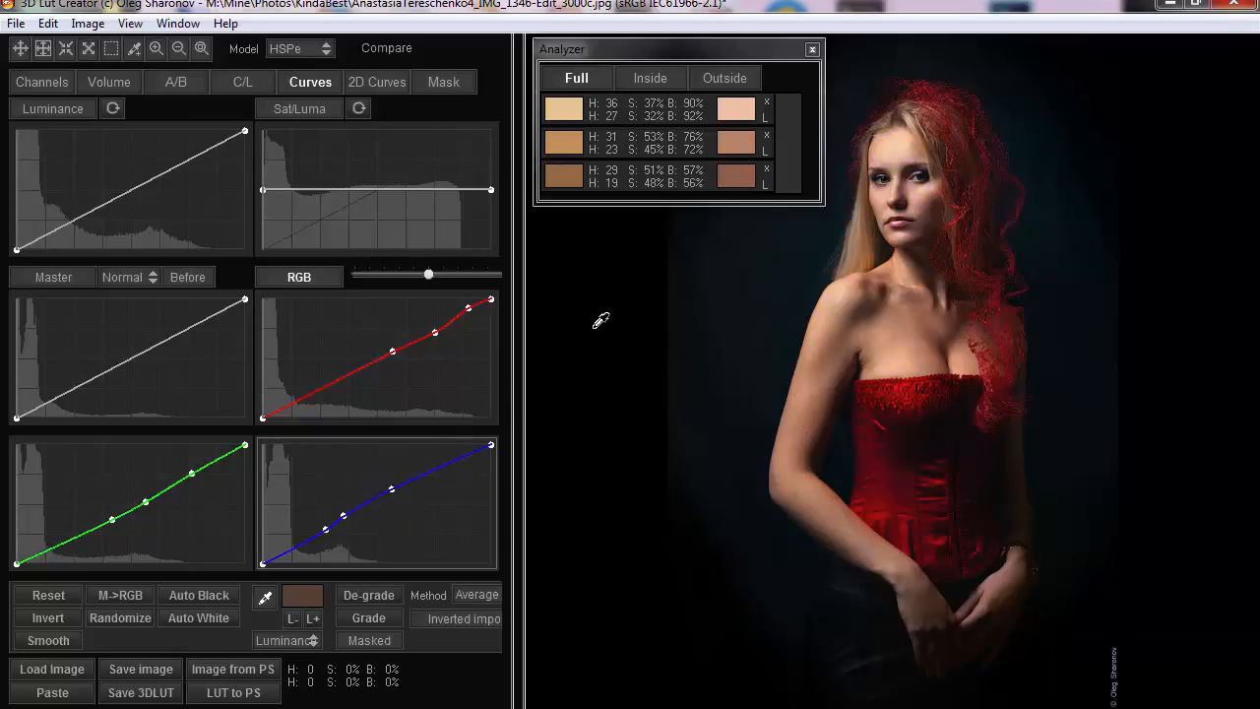